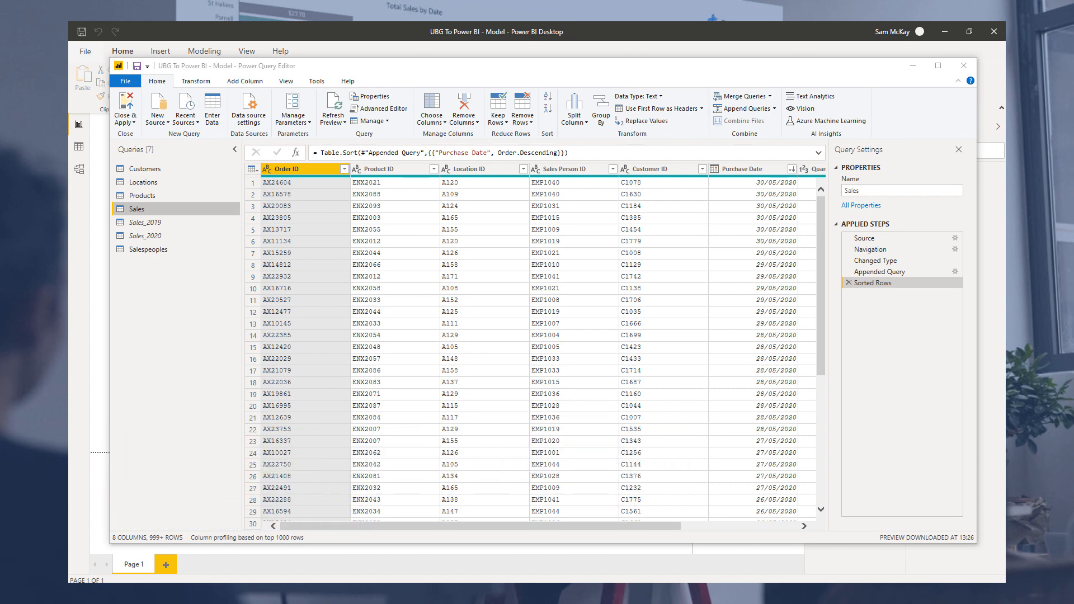
{"action": "mouse_move", "coordinate": [872, 493]}
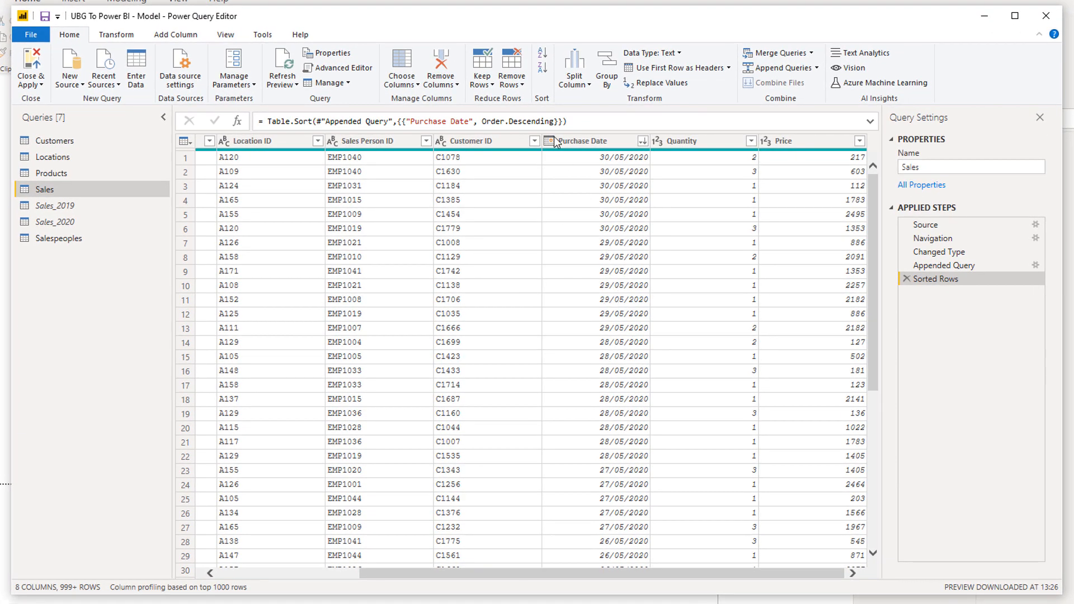
- Select the Purchase Date column of the Sales query in the maximized Power Query Editor
{"action": "left_click", "coordinate": [585, 141]}
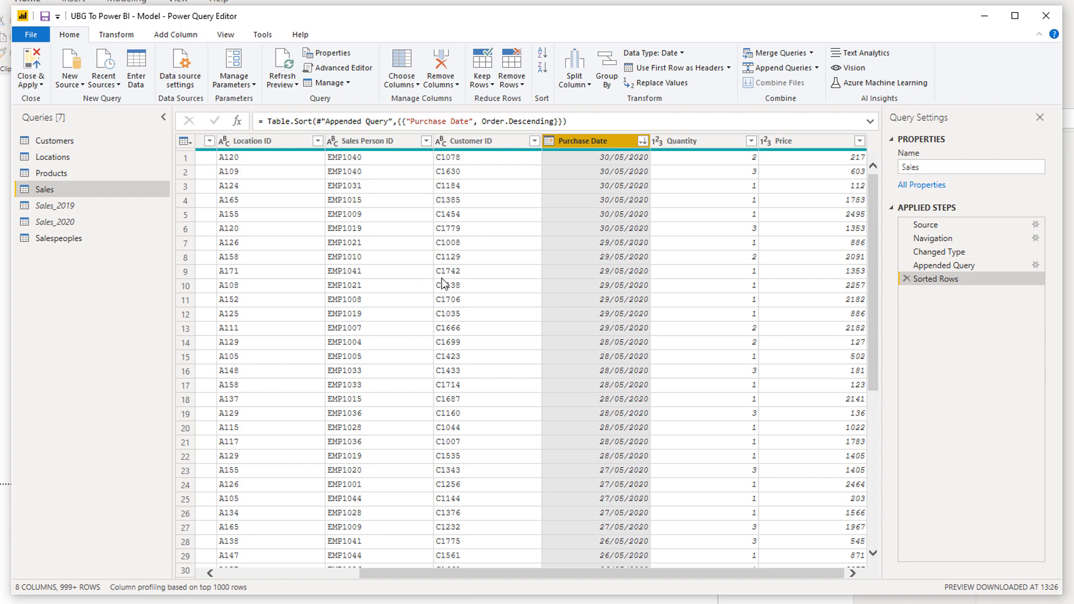
{"action": "mouse_move", "coordinate": [584, 291]}
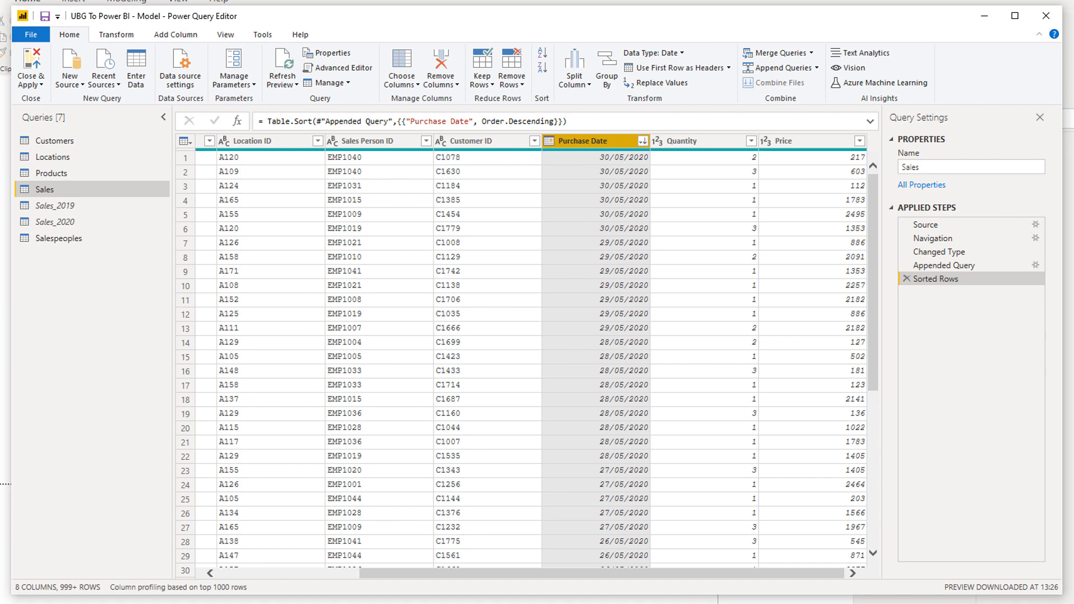
{"action": "mouse_move", "coordinate": [554, 195]}
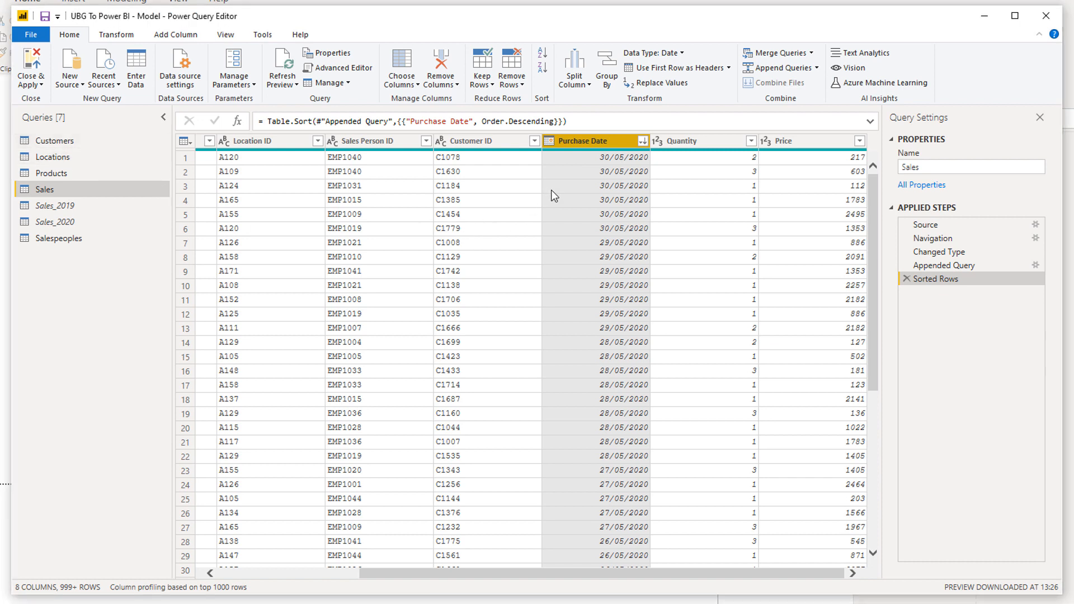
{"action": "mouse_move", "coordinate": [585, 162]}
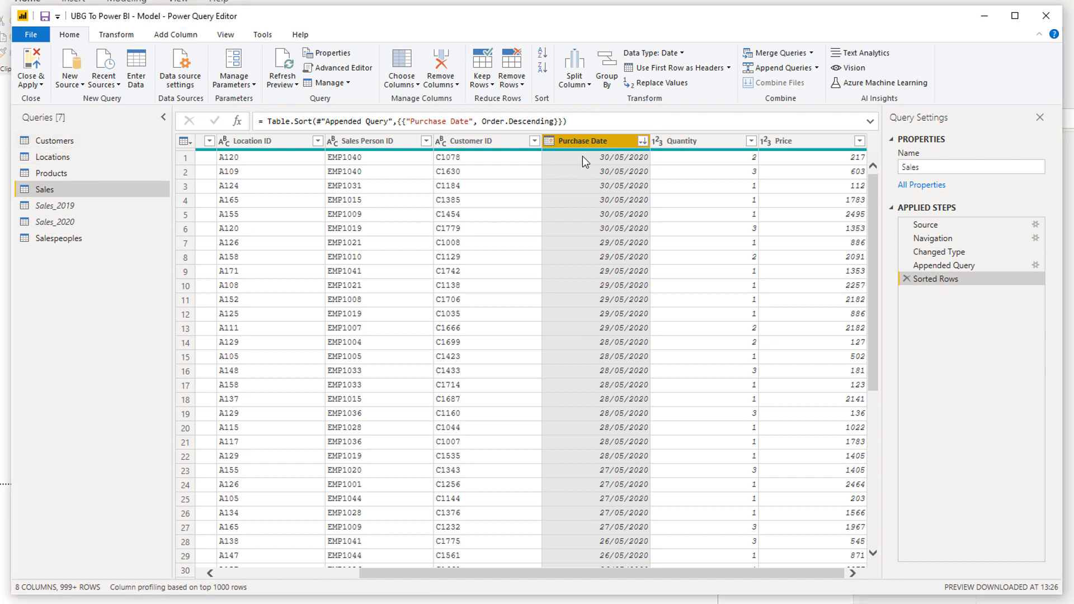
{"action": "mouse_move", "coordinate": [591, 149]}
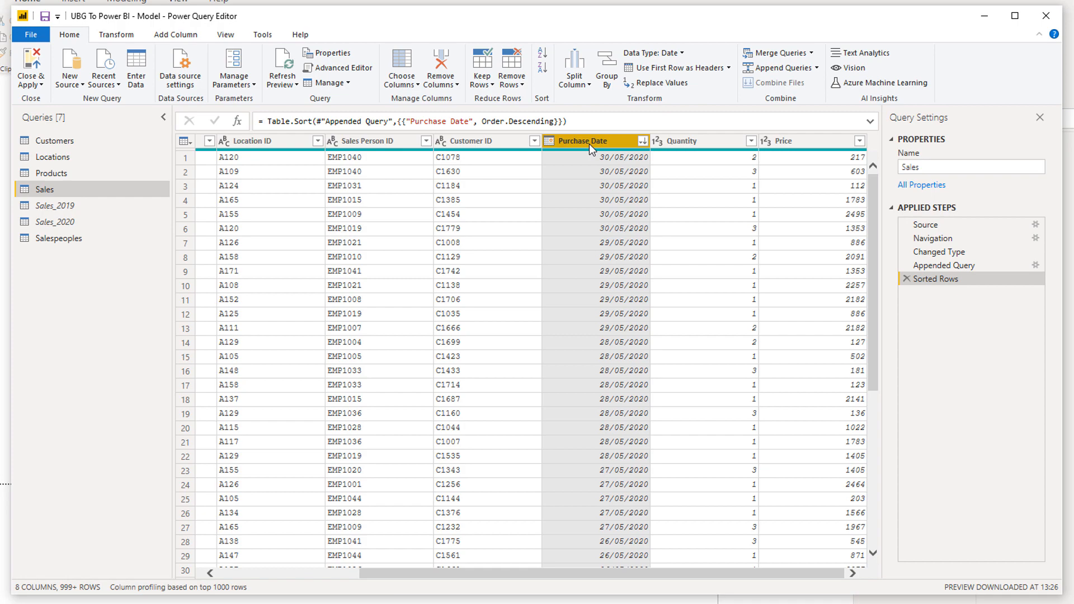
{"action": "mouse_move", "coordinate": [572, 186]}
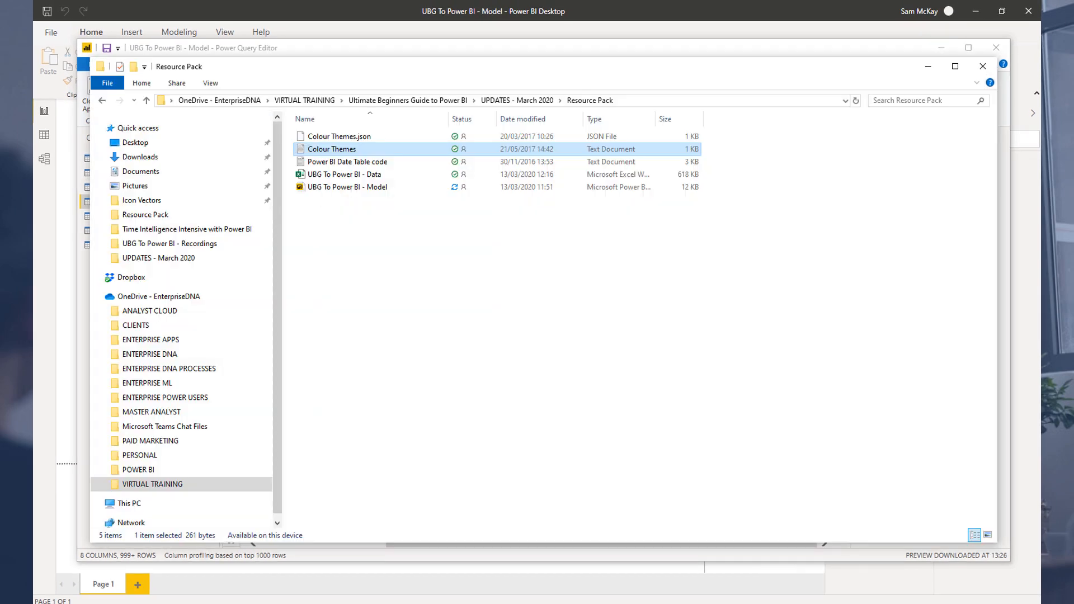
{"action": "mouse_move", "coordinate": [347, 161]}
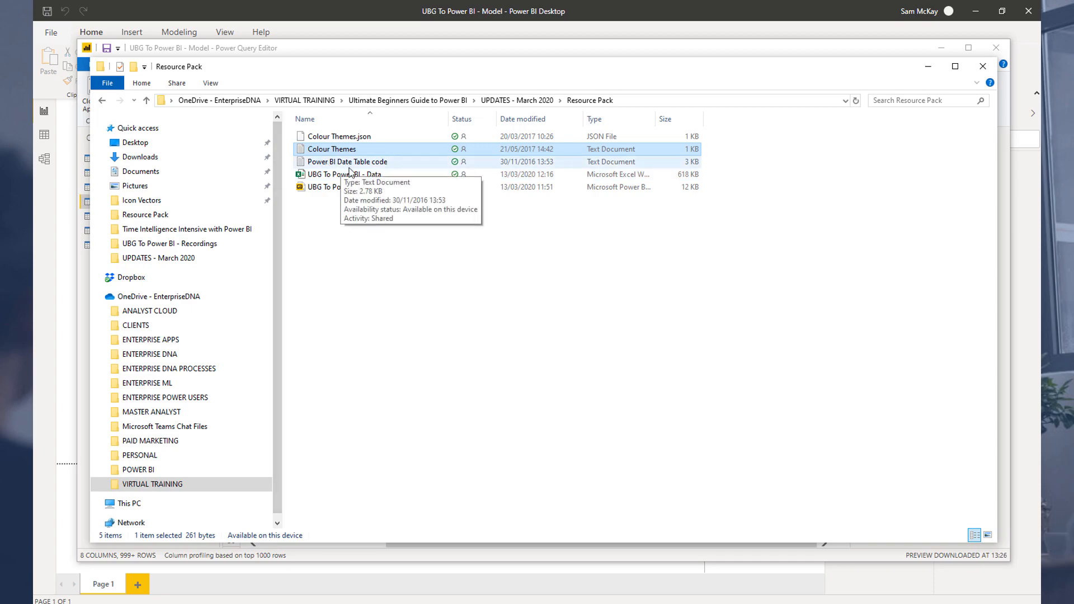
- Open the Power BI Date Table code file containing the fnDateTable function in Notepad
{"action": "double_click", "coordinate": [347, 162]}
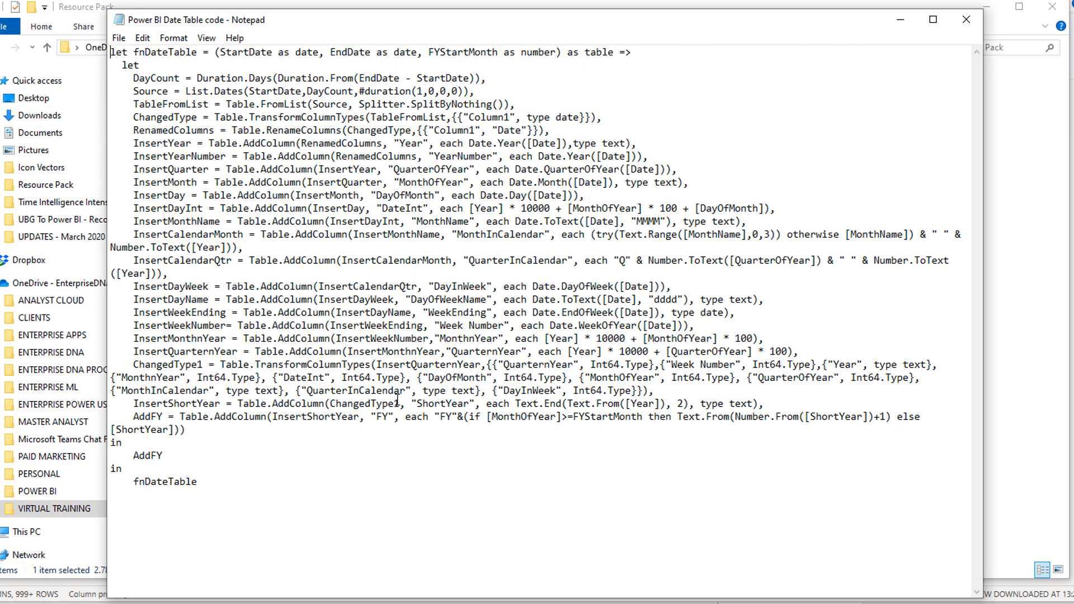
{"action": "mouse_move", "coordinate": [321, 525]}
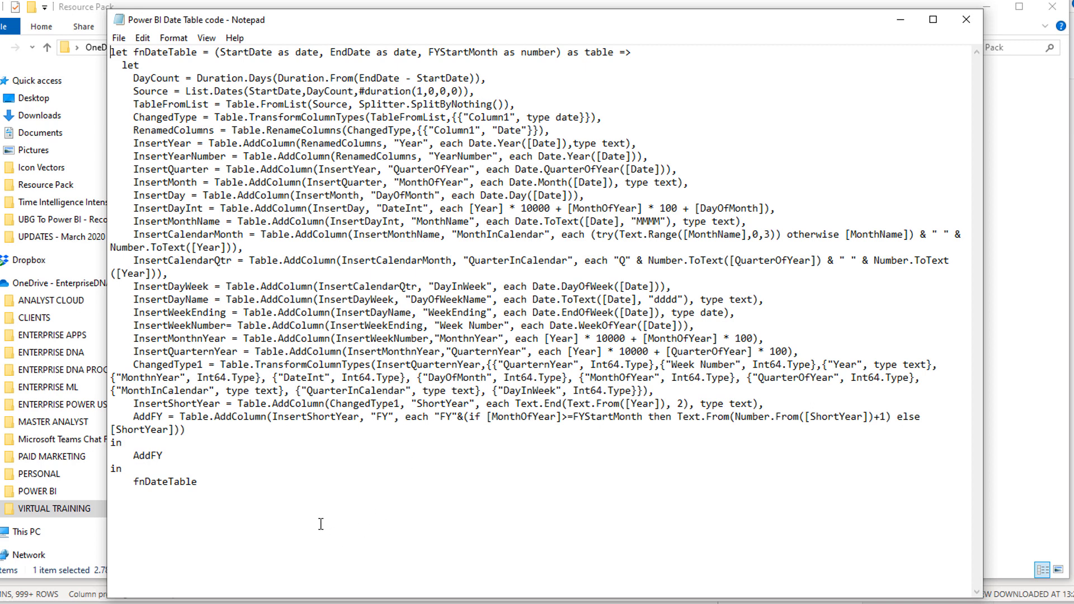
{"action": "mouse_move", "coordinate": [289, 503]}
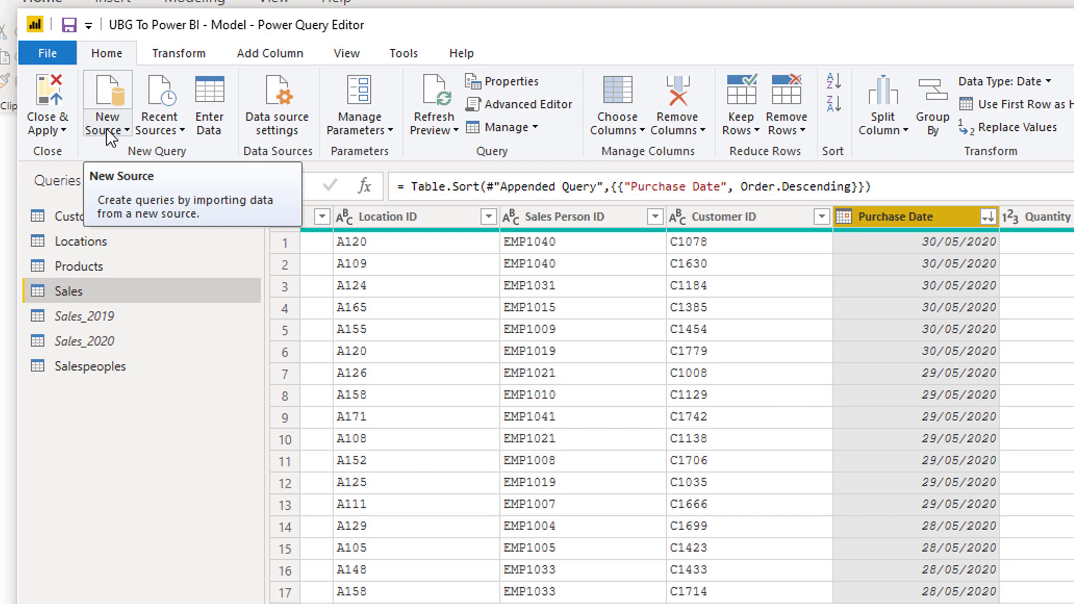
- Create a new Blank Query, Query1, from New Source
{"action": "left_click", "coordinate": [108, 103]}
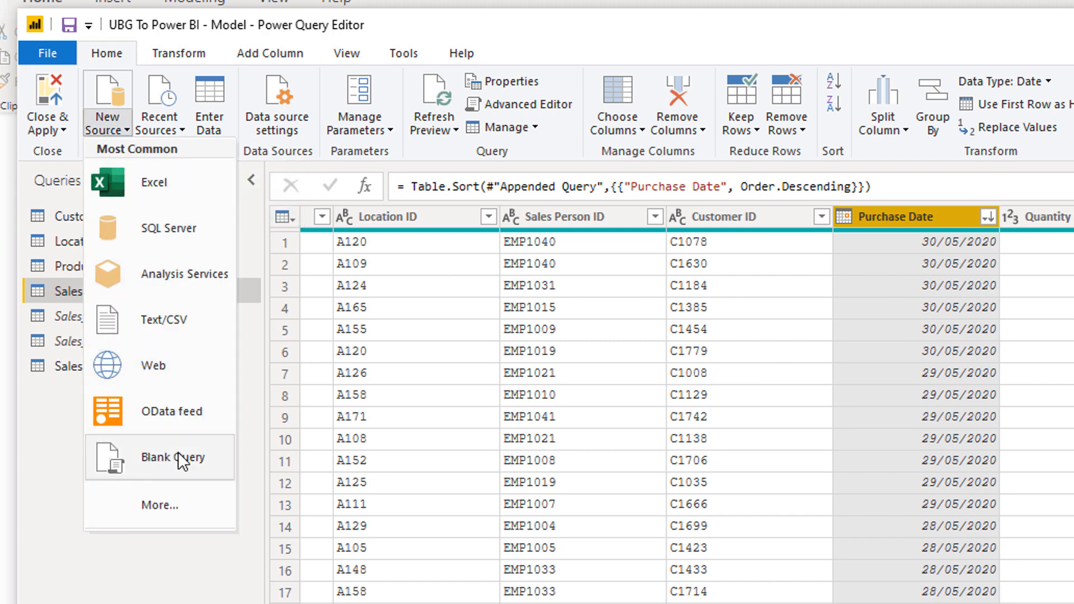
{"action": "mouse_move", "coordinate": [177, 469]}
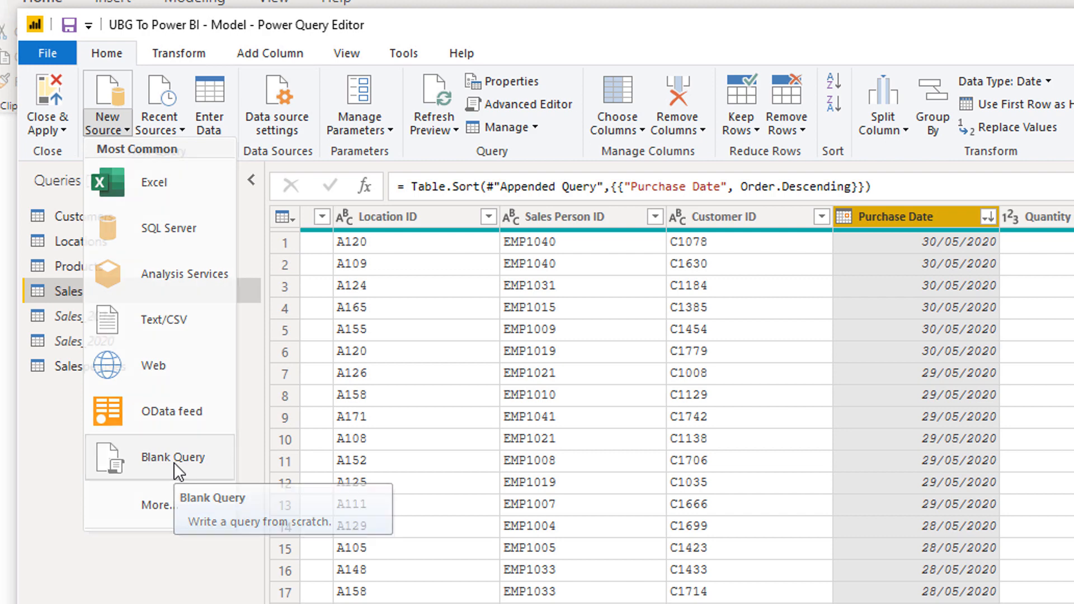
{"action": "left_click", "coordinate": [175, 457]}
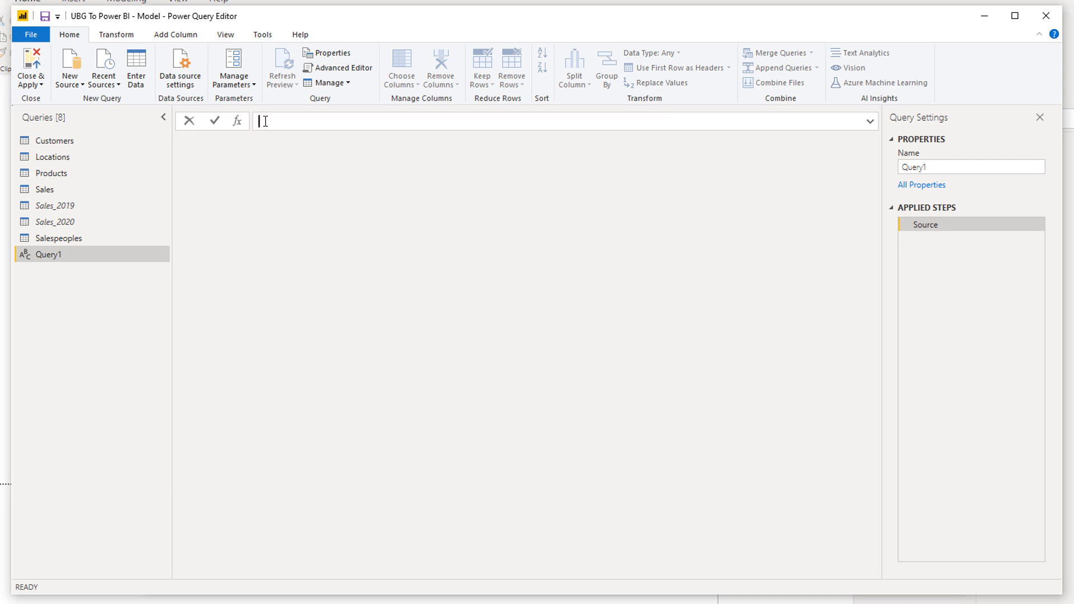
{"action": "mouse_move", "coordinate": [338, 68]}
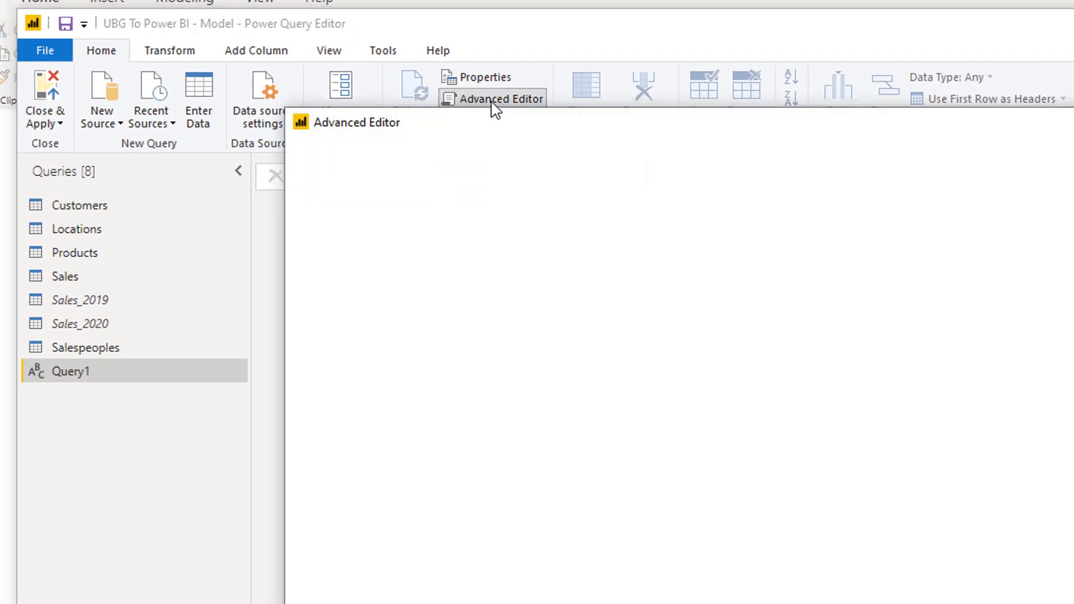
- Paste the fnDateTable M function into Query1's Advanced Editor and confirm it with Done
{"action": "left_click", "coordinate": [499, 98]}
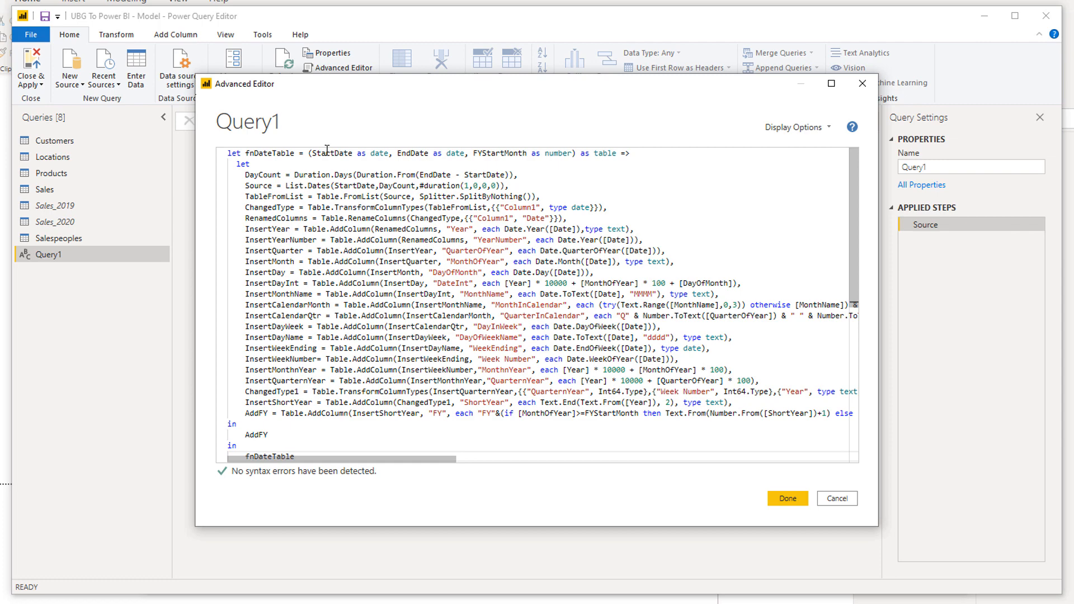
{"action": "scroll", "scroll_direction": "down", "scroll_amount": 3}
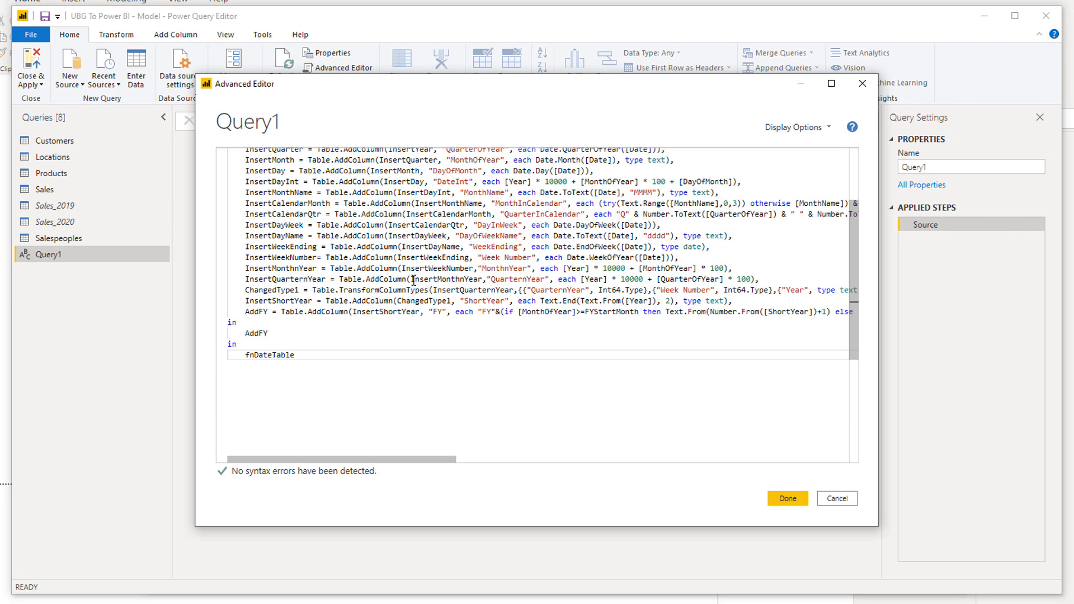
{"action": "scroll", "scroll_direction": "up", "scroll_amount": 3}
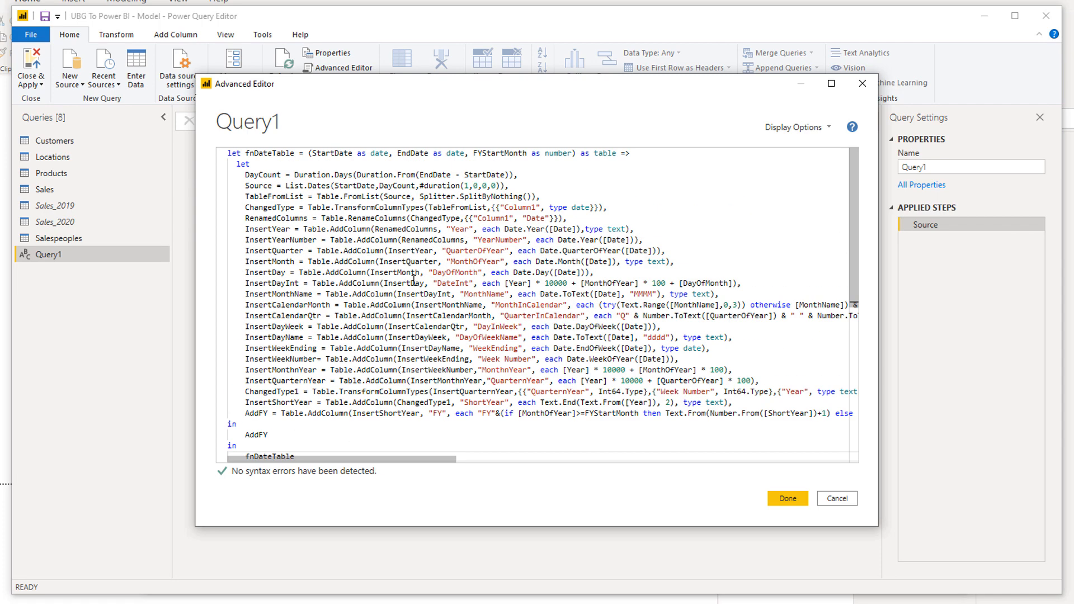
{"action": "mouse_move", "coordinate": [704, 309]}
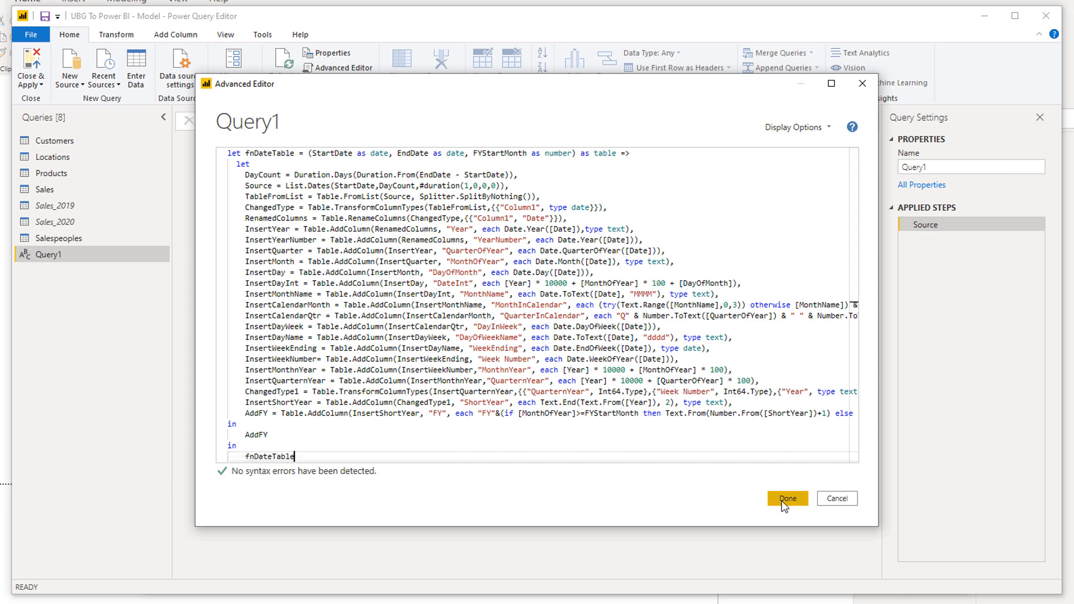
{"action": "left_click", "coordinate": [787, 498]}
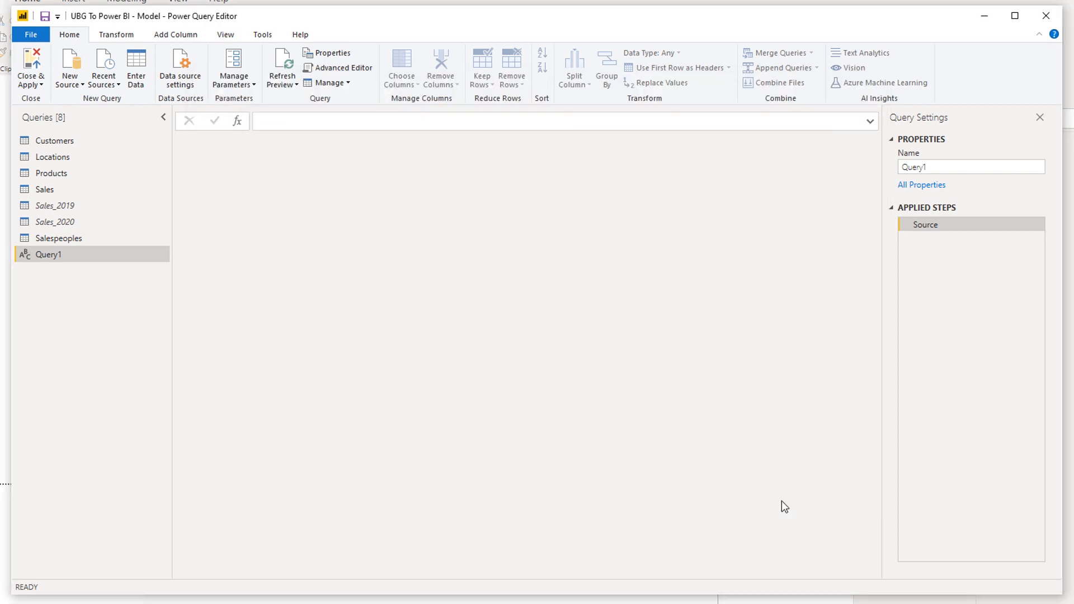
- Enter StartDate 1/1/2018 and EndDate 31/12/2021 in Query1's parameters form
{"action": "left_click", "coordinate": [48, 254]}
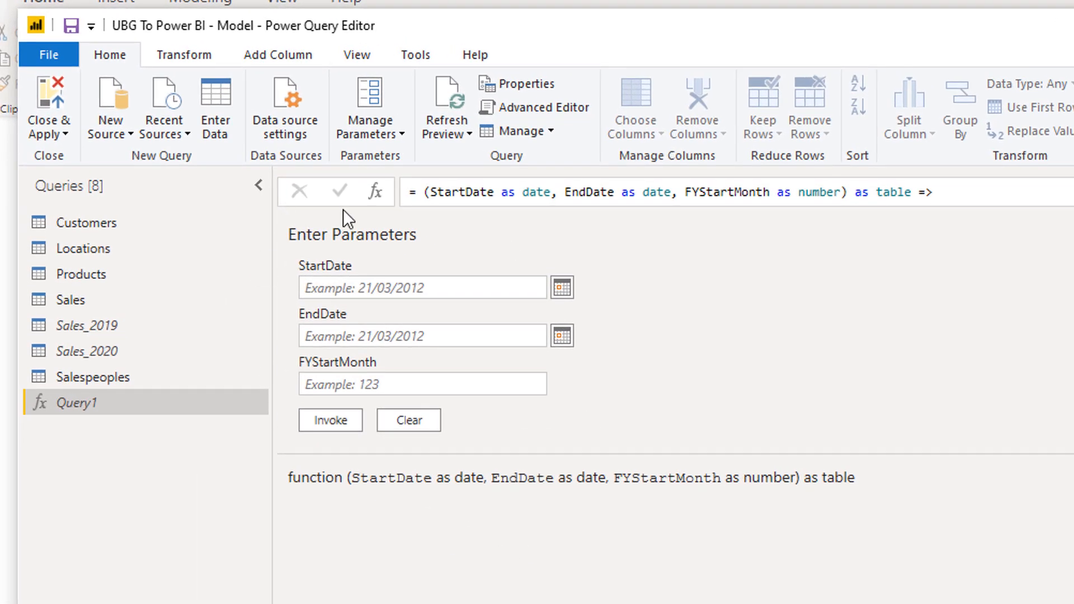
{"action": "mouse_move", "coordinate": [387, 254]}
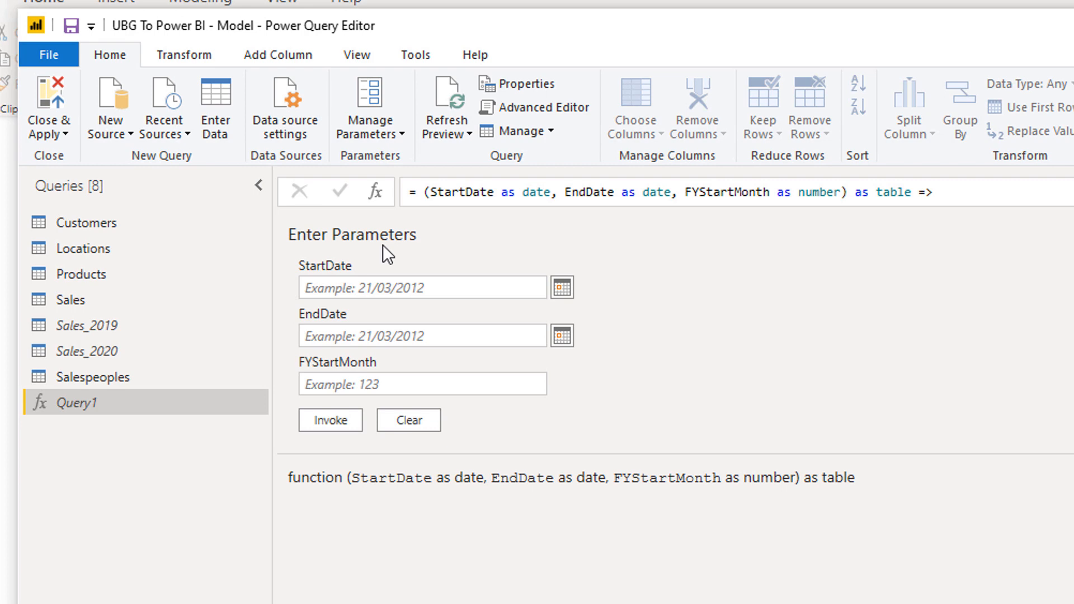
{"action": "left_click", "coordinate": [422, 288]}
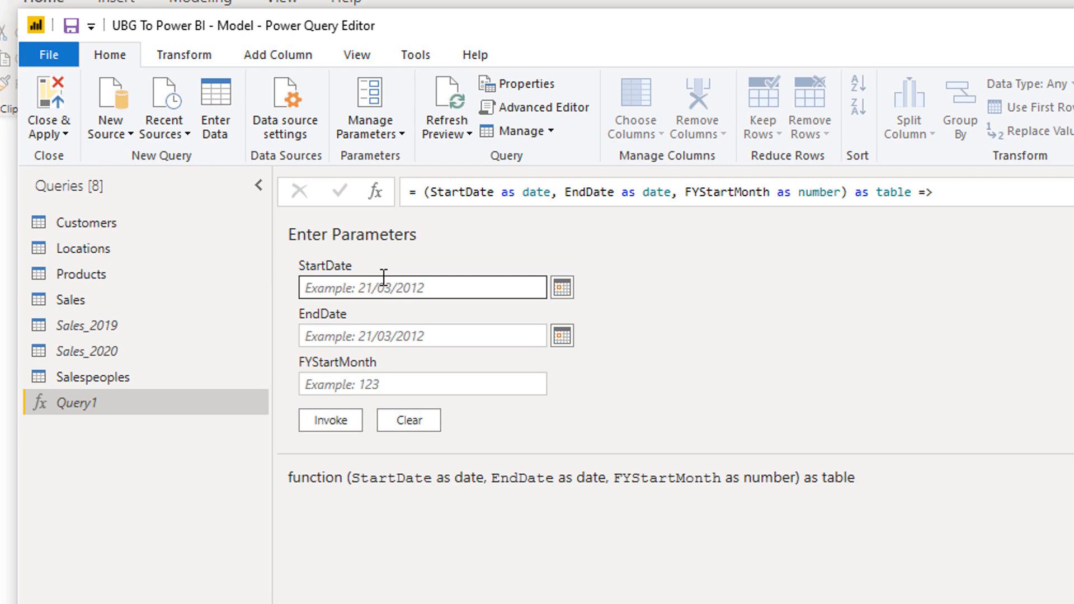
{"action": "left_click", "coordinate": [422, 286]}
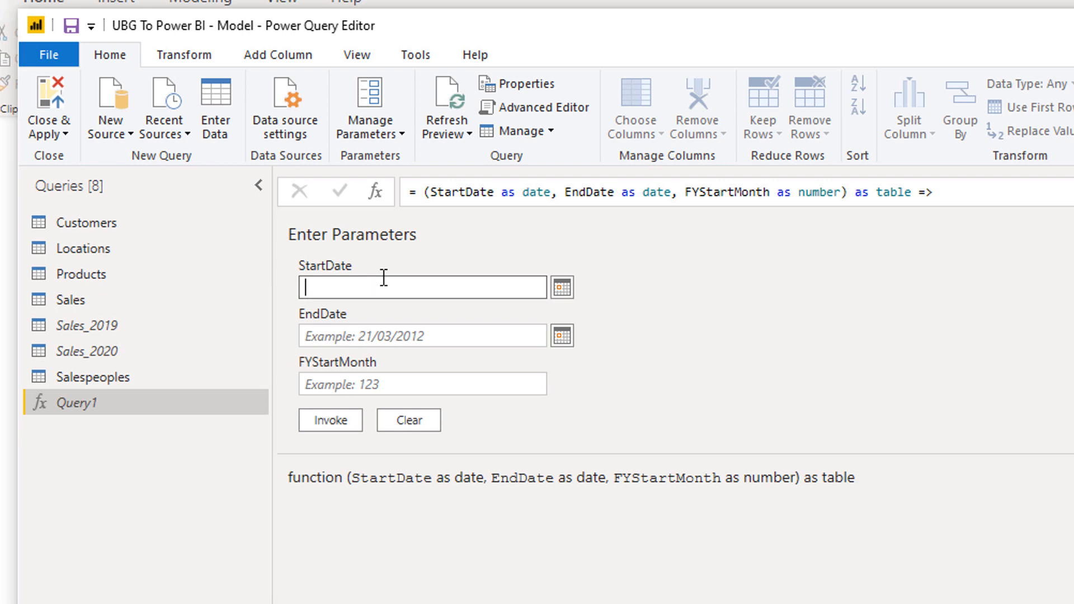
{"action": "type", "text": "1/1/"}
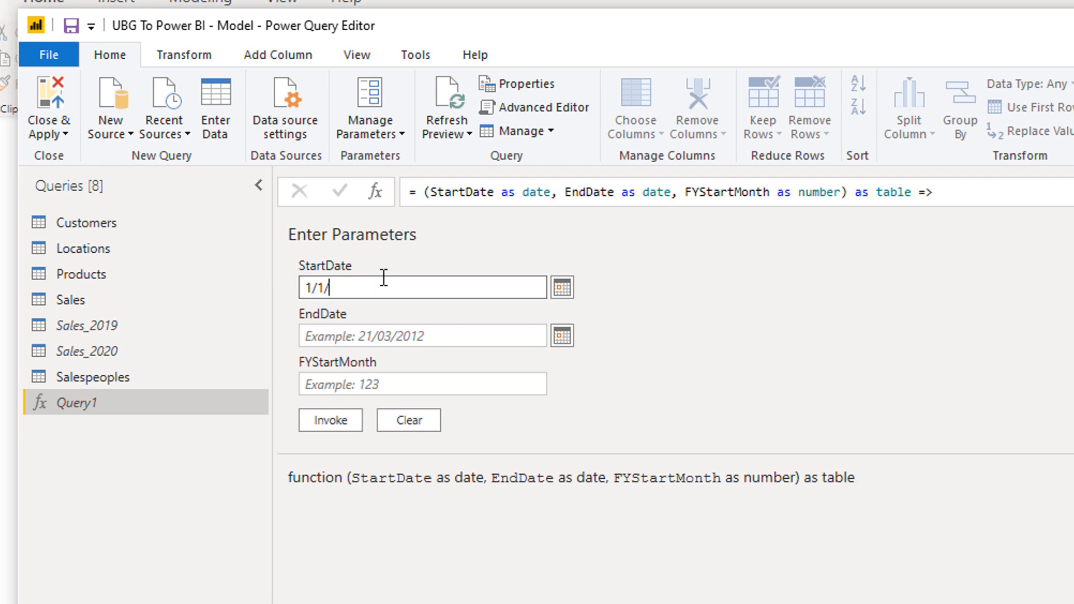
{"action": "type", "text": "2018"}
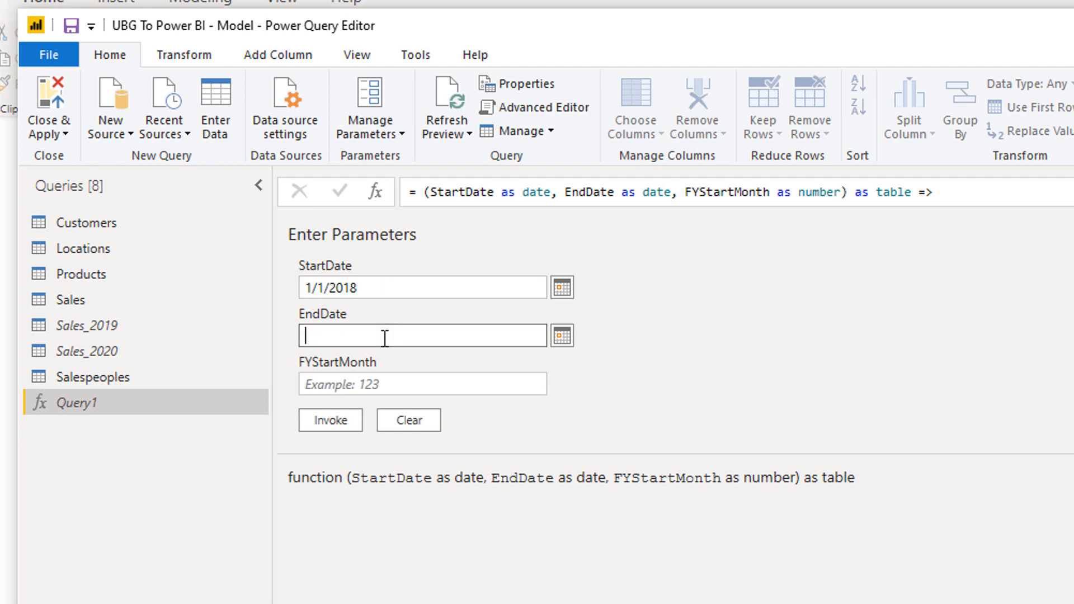
{"action": "type", "text": "31/12"}
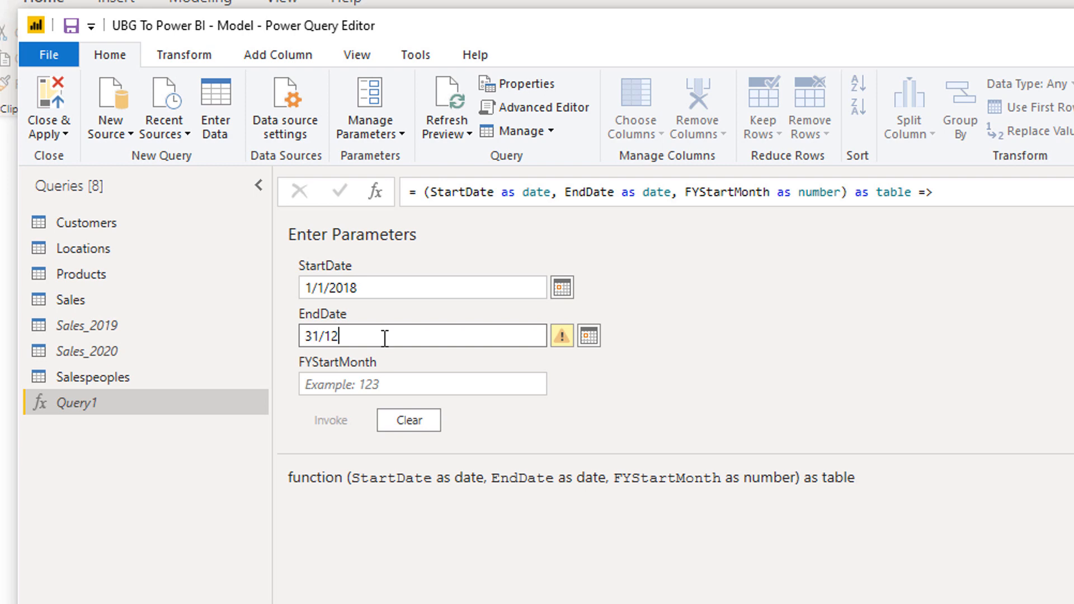
{"action": "type", "text": "/2021"}
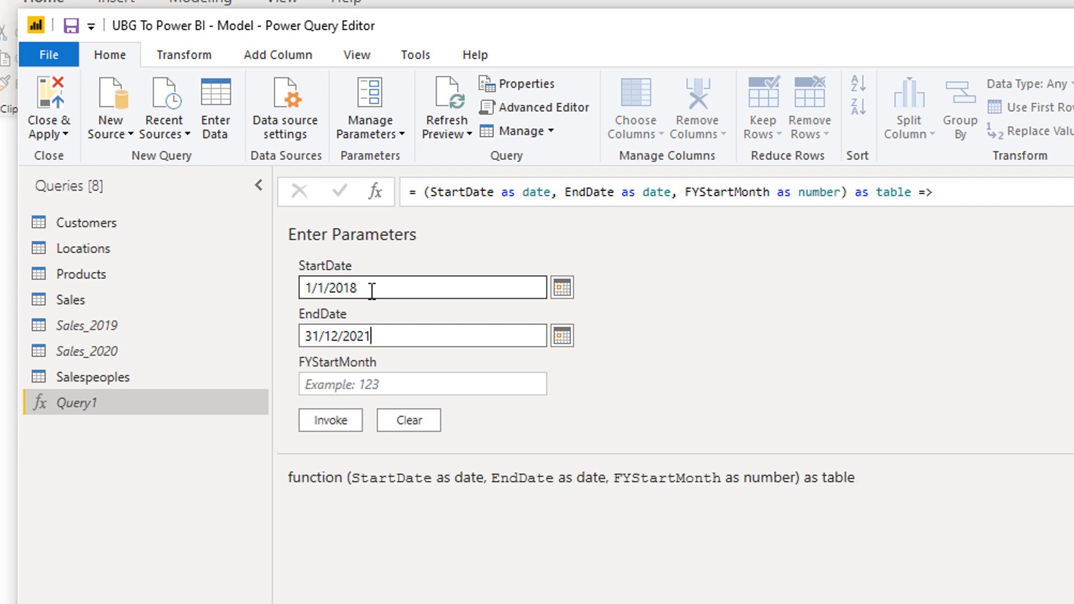
{"action": "mouse_move", "coordinate": [380, 300]}
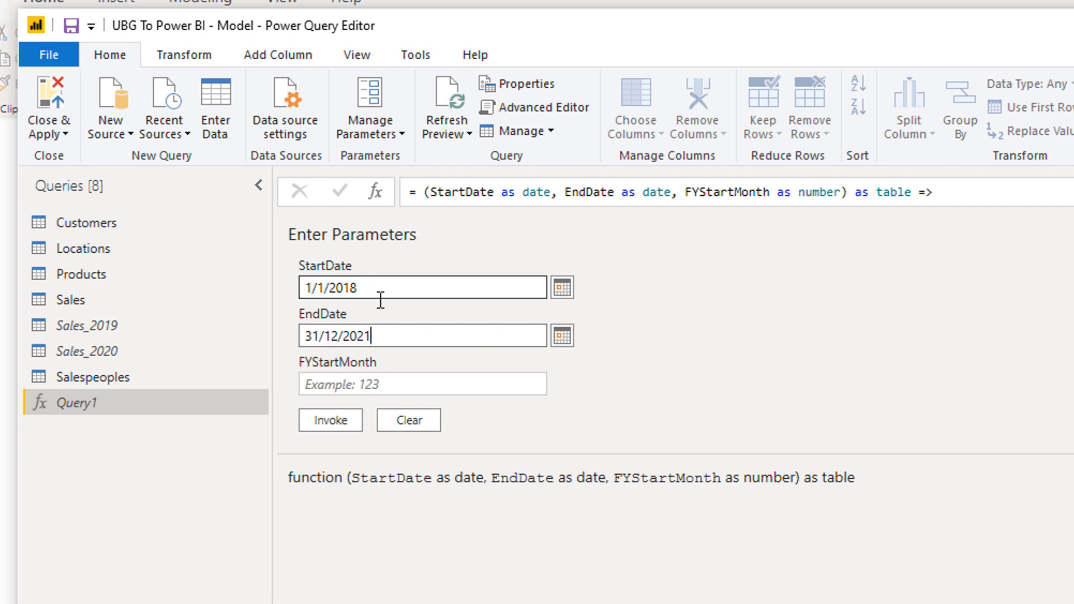
{"action": "mouse_move", "coordinate": [324, 371]}
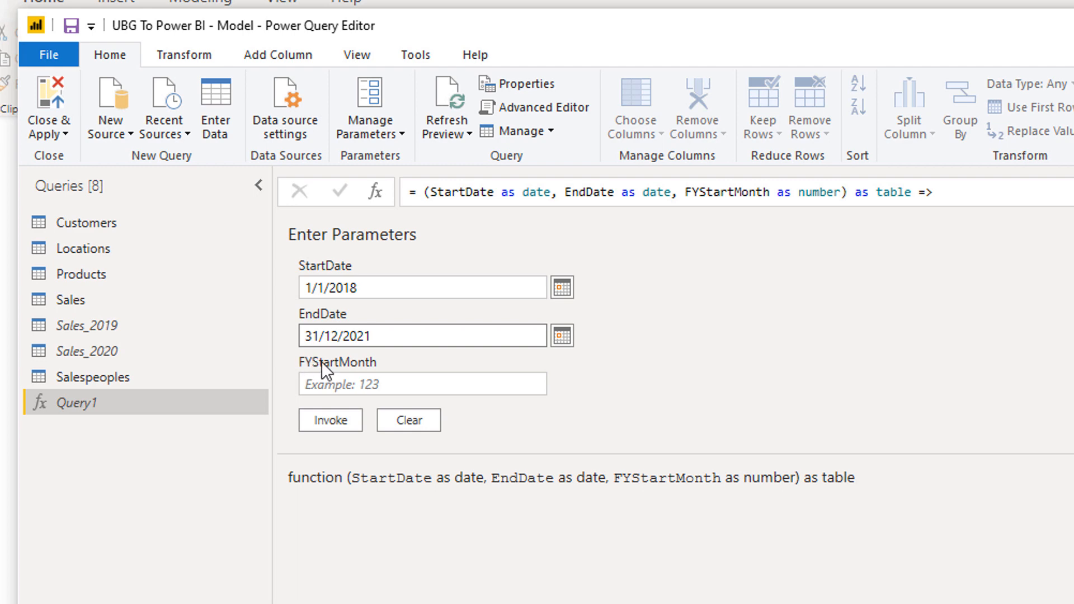
- Set FYStartMonth to 7 and invoke the function to generate the date table
{"action": "left_click", "coordinate": [422, 383]}
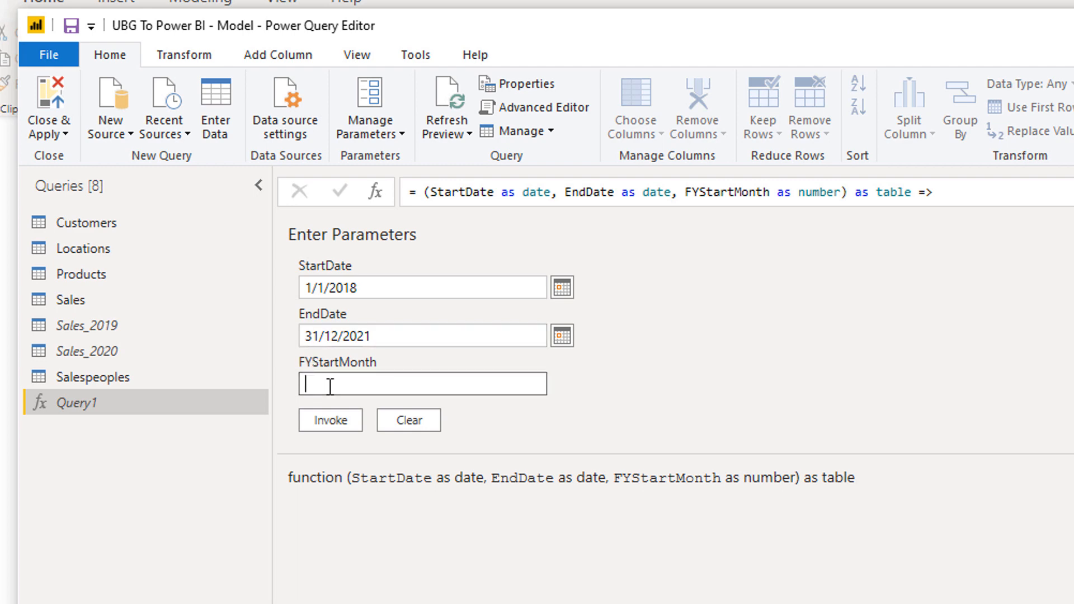
{"action": "type", "text": "7"}
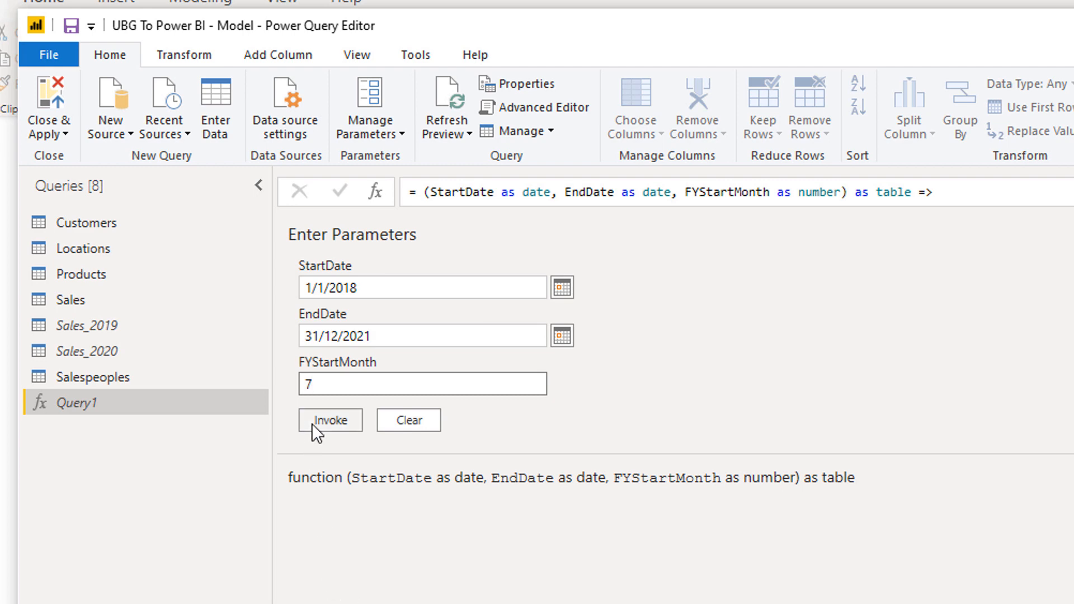
{"action": "left_click", "coordinate": [329, 419]}
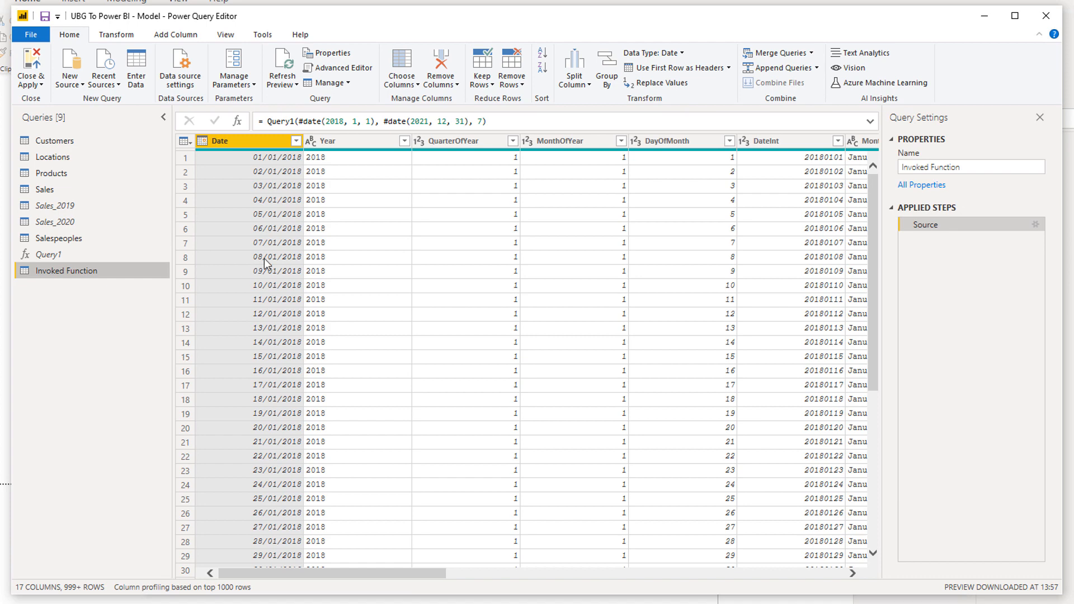
{"action": "mouse_move", "coordinate": [310, 577]}
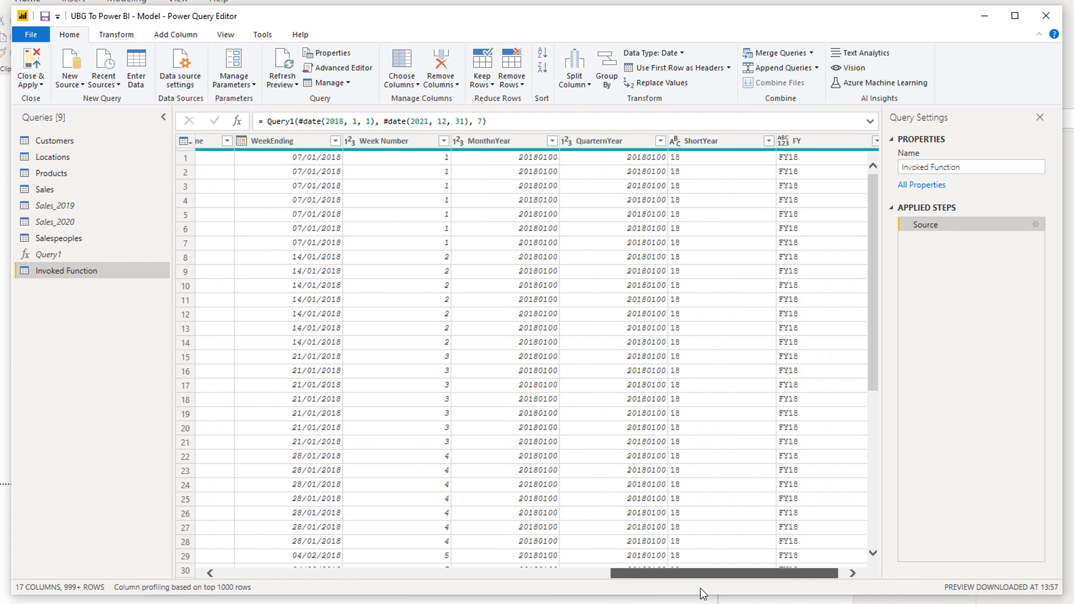
{"action": "scroll", "scroll_direction": "left", "scroll_amount": 3}
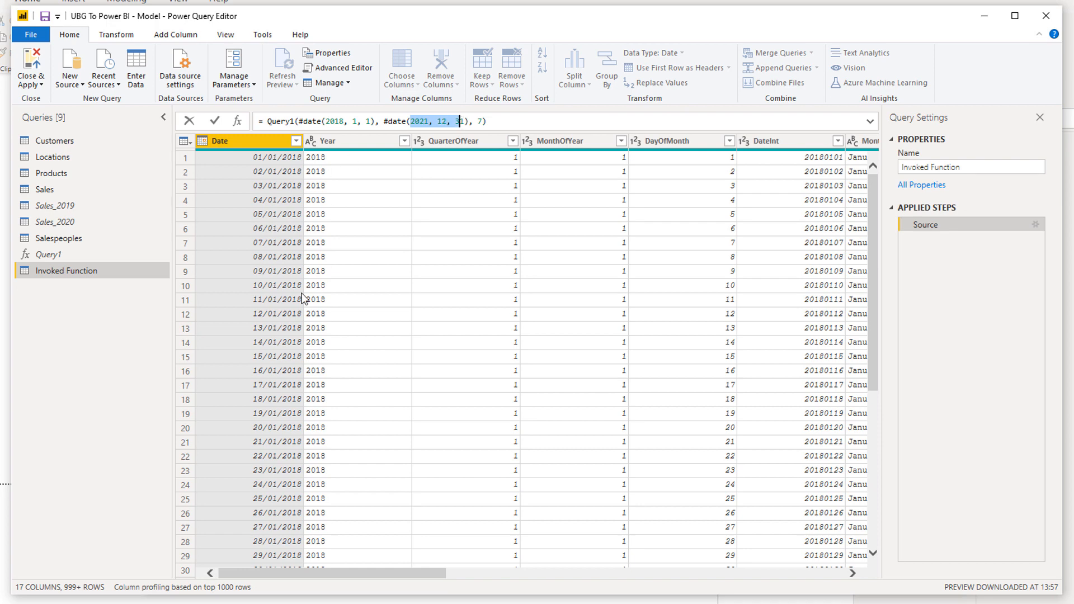
{"action": "mouse_move", "coordinate": [480, 149]}
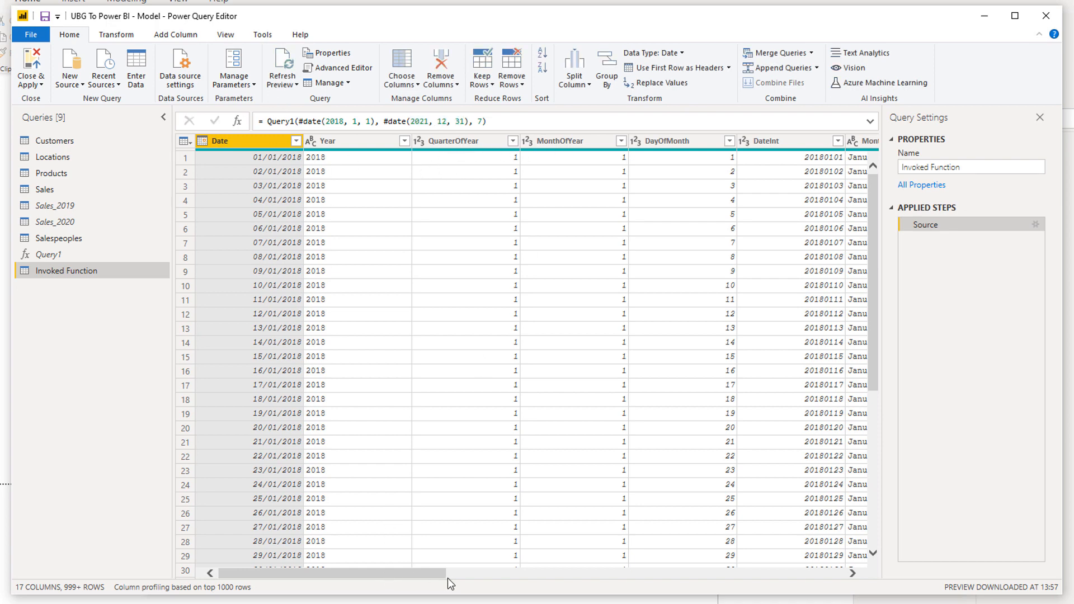
{"action": "scroll", "scroll_direction": "right", "scroll_amount": 3}
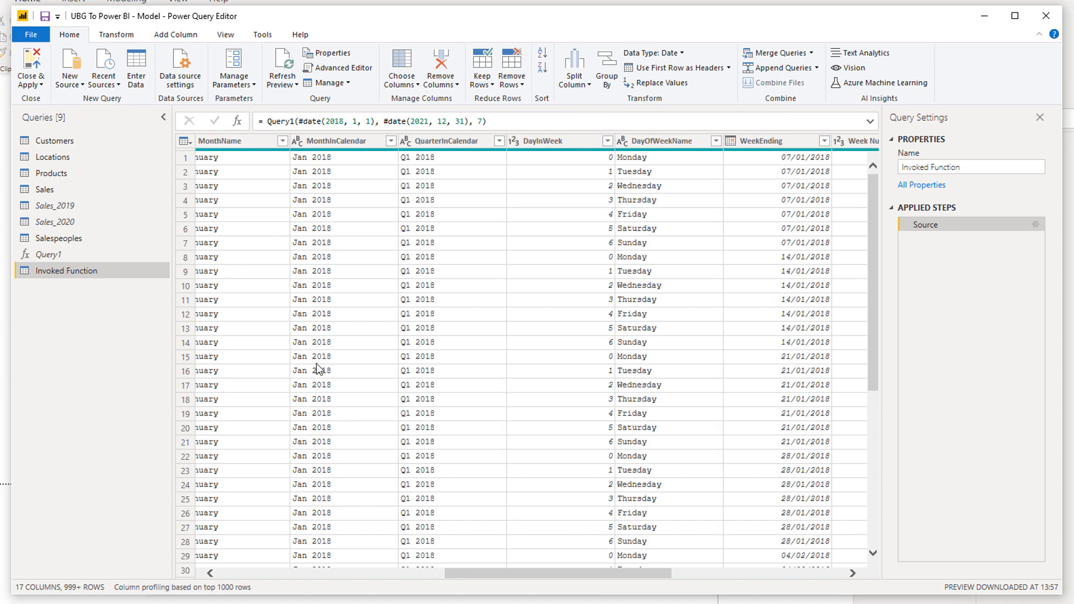
{"action": "left_click", "coordinate": [338, 68]}
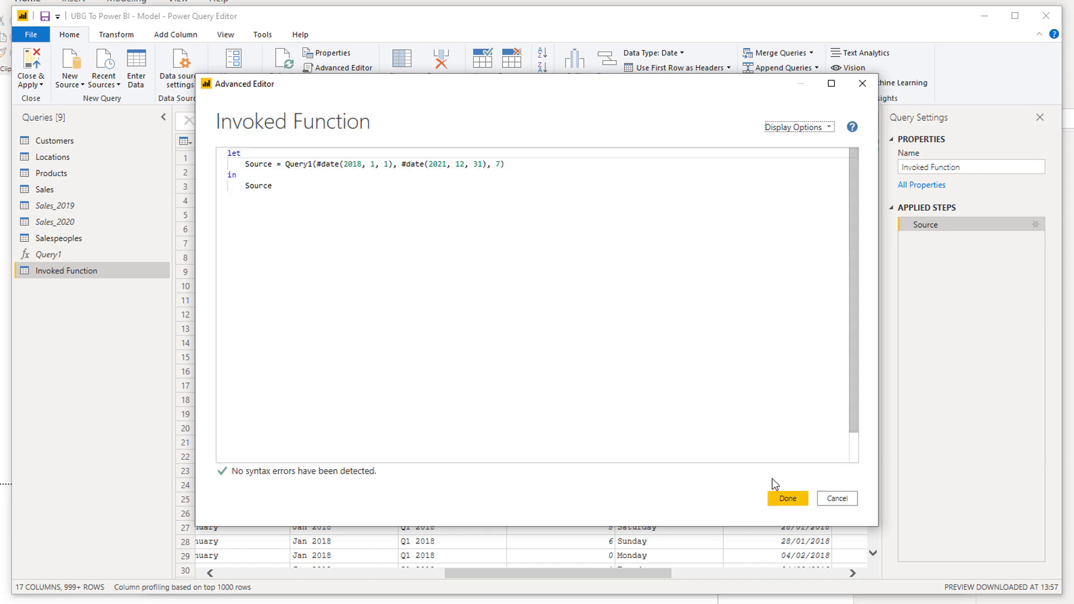
{"action": "left_click", "coordinate": [785, 498]}
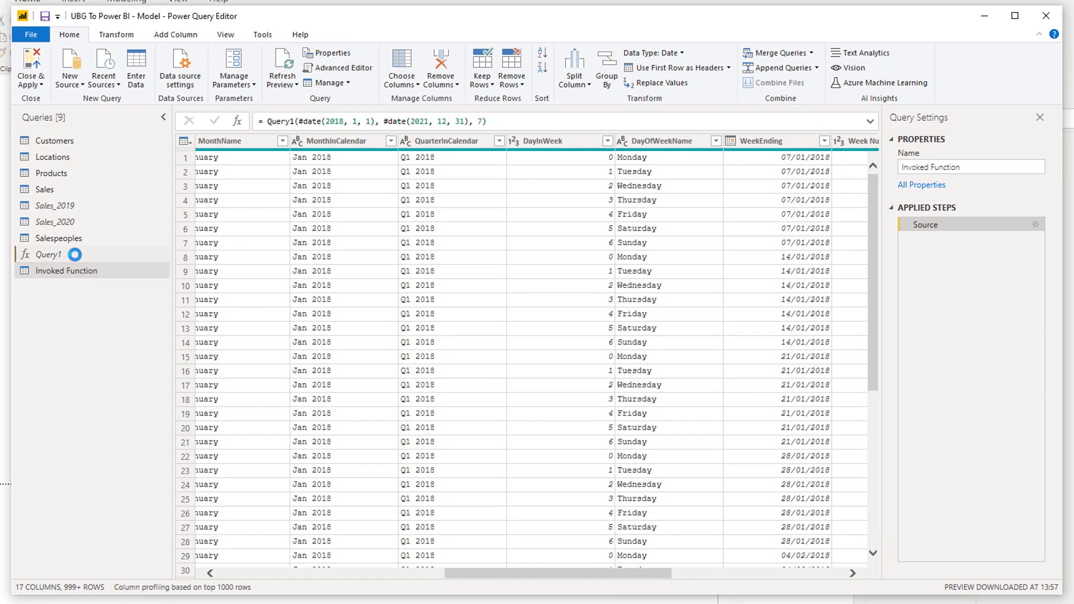
{"action": "left_click", "coordinate": [49, 254]}
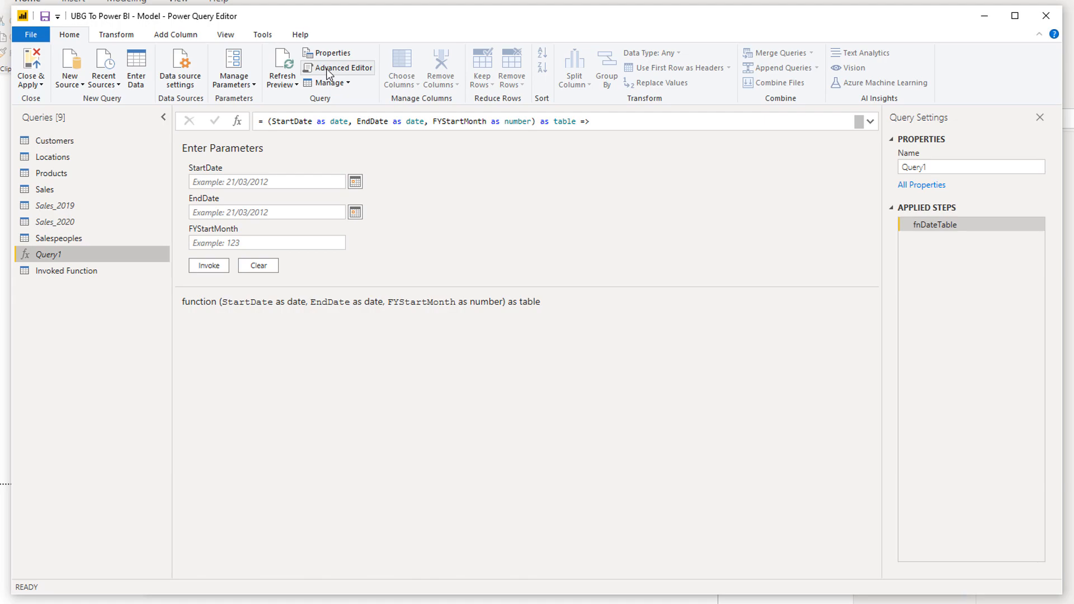
{"action": "left_click", "coordinate": [344, 67]}
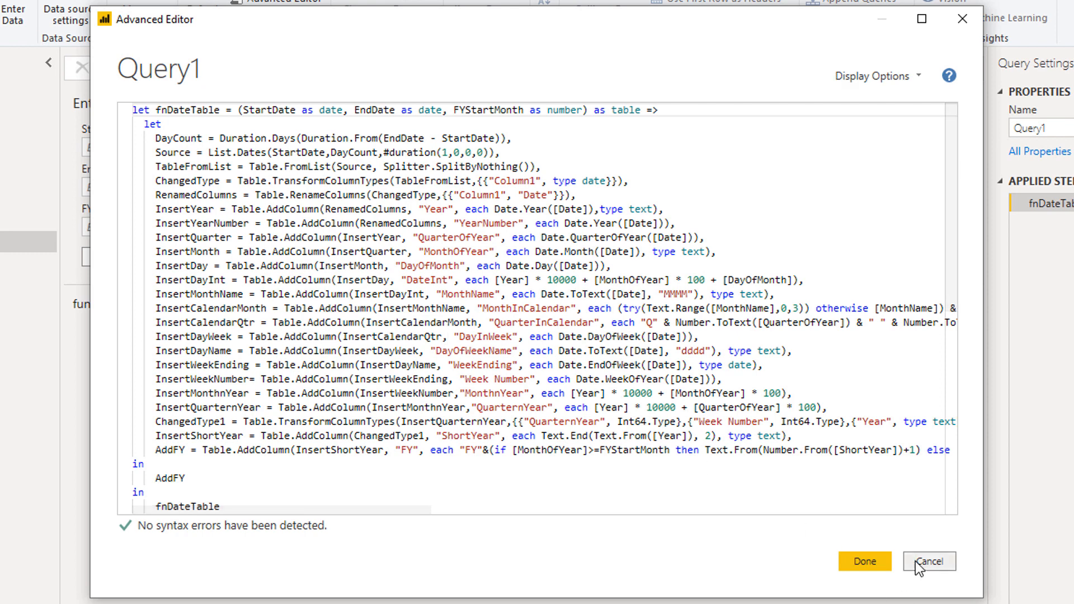
{"action": "left_click", "coordinate": [864, 560]}
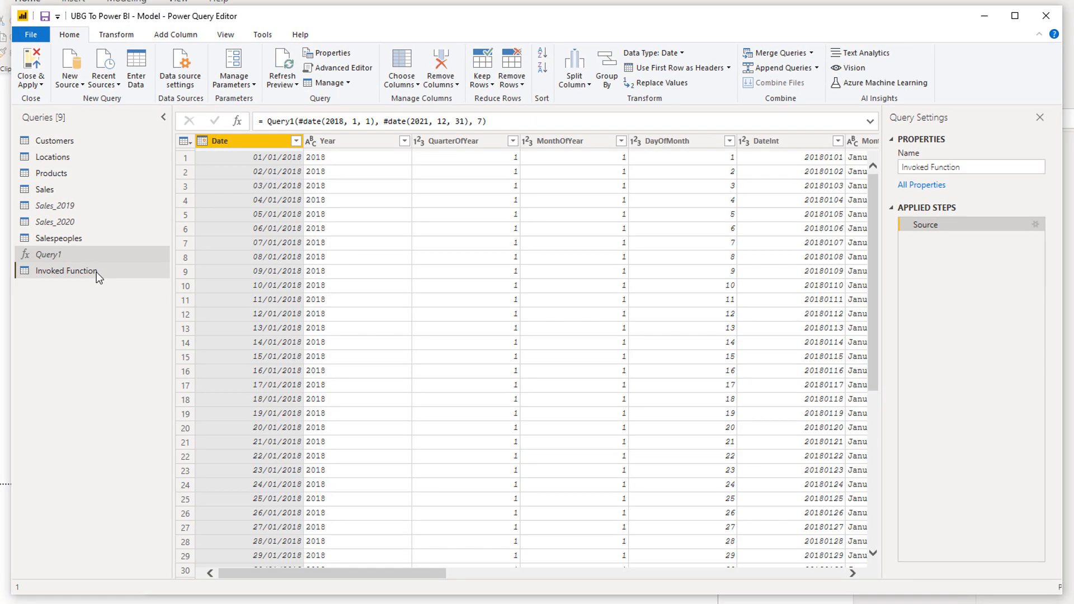
- Rename Invoked Function to Dates and Query1 to Dates Query in the Queries pane
{"action": "left_click", "coordinate": [66, 270]}
{"action": "type", "text": "D"}
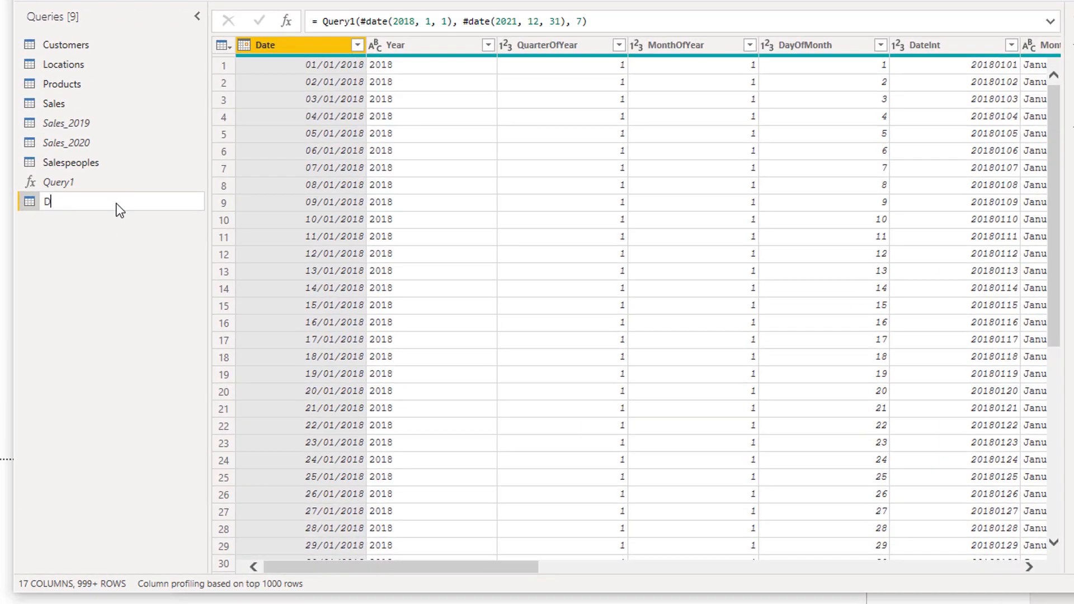
{"action": "type", "text": "ates"}
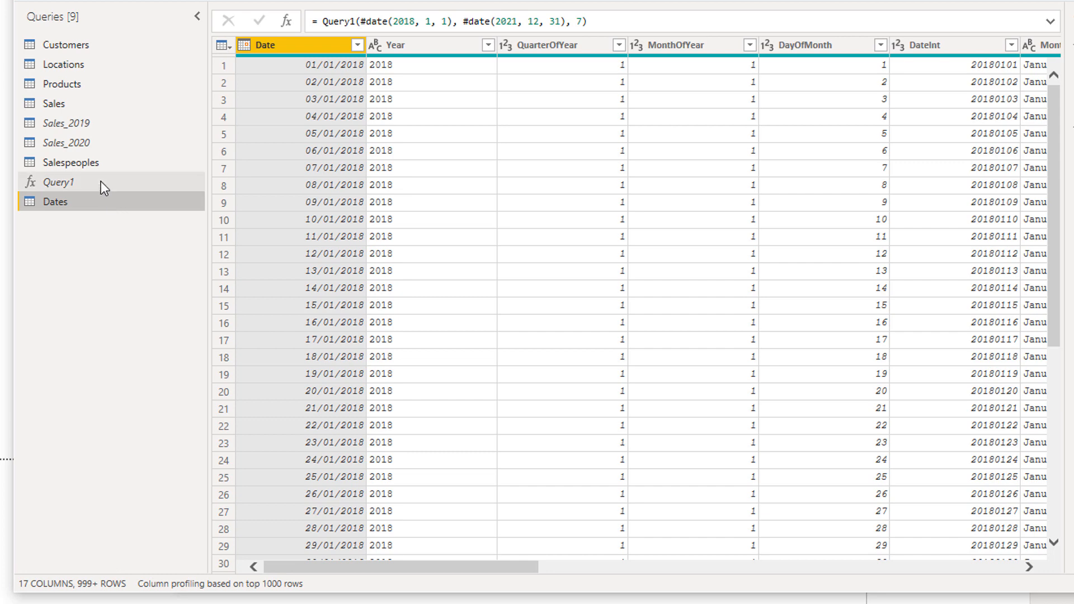
{"action": "mouse_move", "coordinate": [102, 185]}
{"action": "type", "text": "Date"}
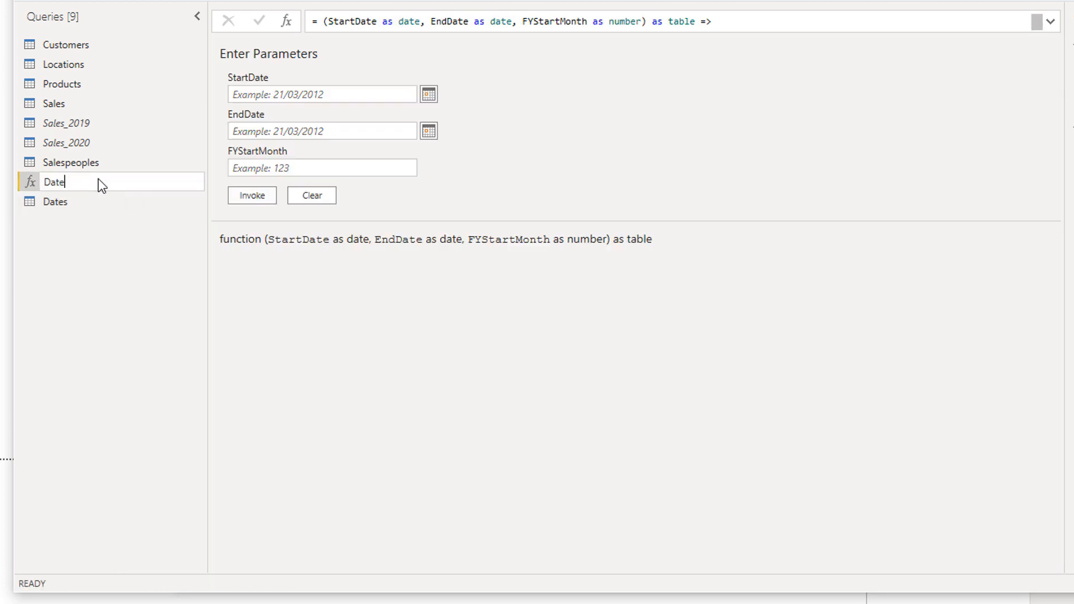
{"action": "type", "text": "Query"}
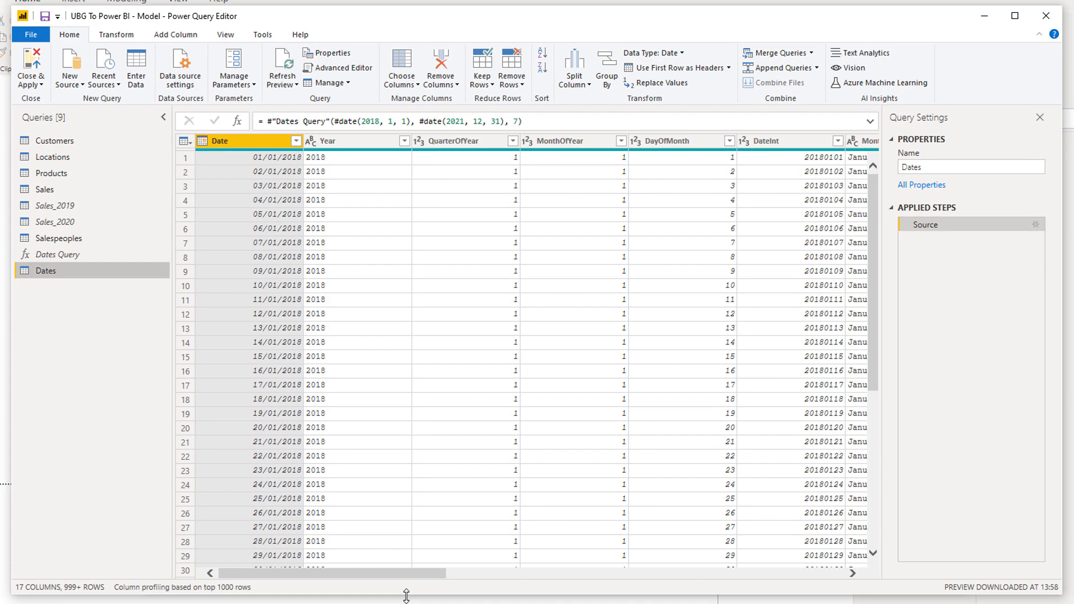
{"action": "scroll", "scroll_direction": "right", "scroll_amount": 3}
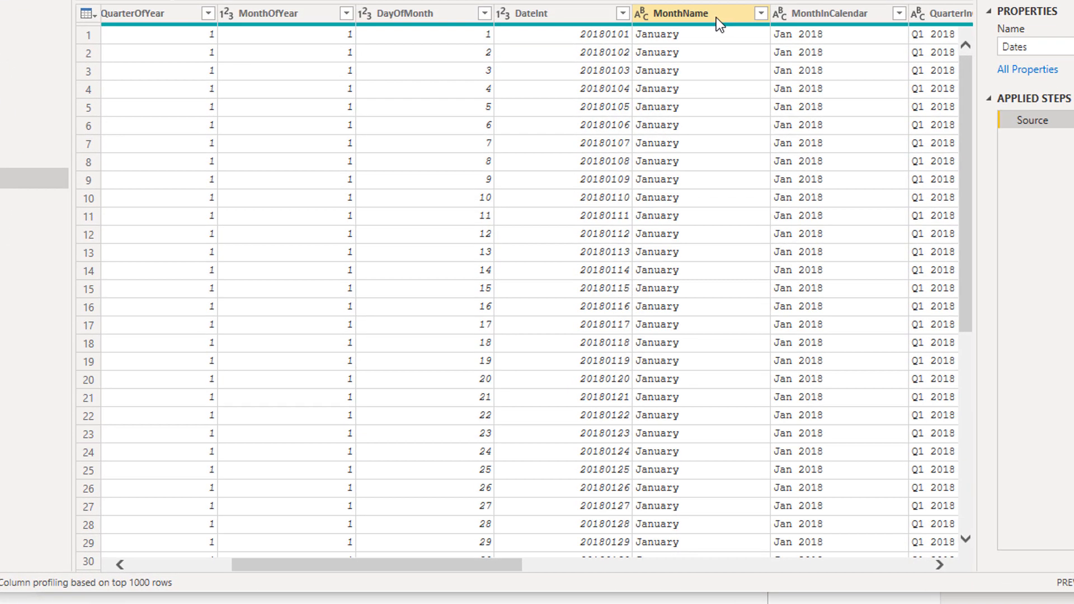
- Rename MonthName, MonthInCalendar and QuarterInCalendar to Month Name, Month & Year and Quarter & Year
{"action": "scroll", "scroll_direction": "right", "scroll_amount": 3}
{"action": "type", "text": "M"}
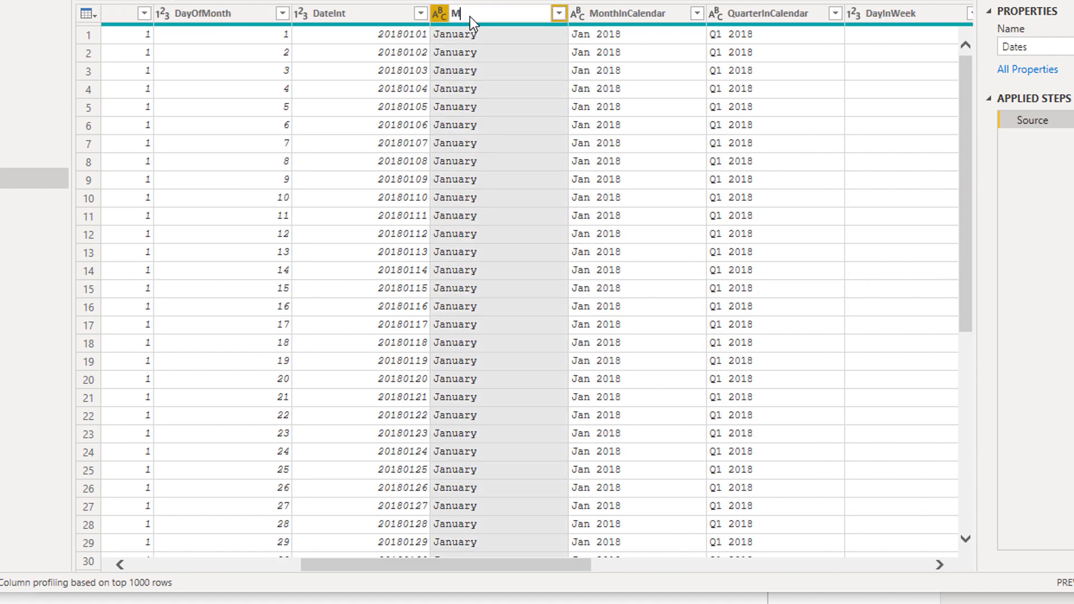
{"action": "type", "text": "onth Name"}
{"action": "left_click", "coordinate": [776, 14]}
{"action": "type", "text": "Q"}
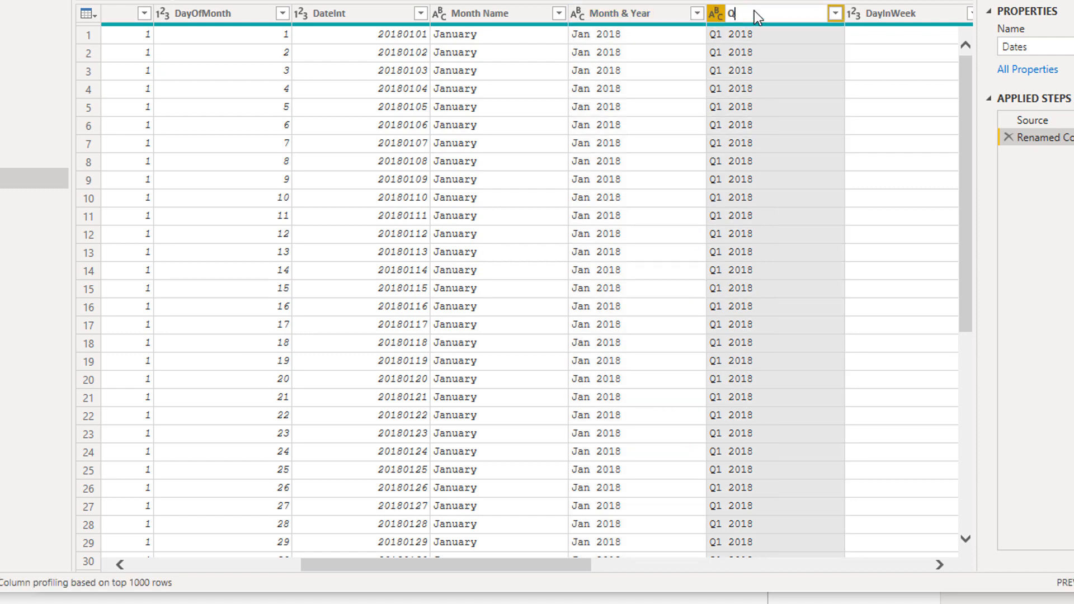
{"action": "type", "text": "uarter & Year"}
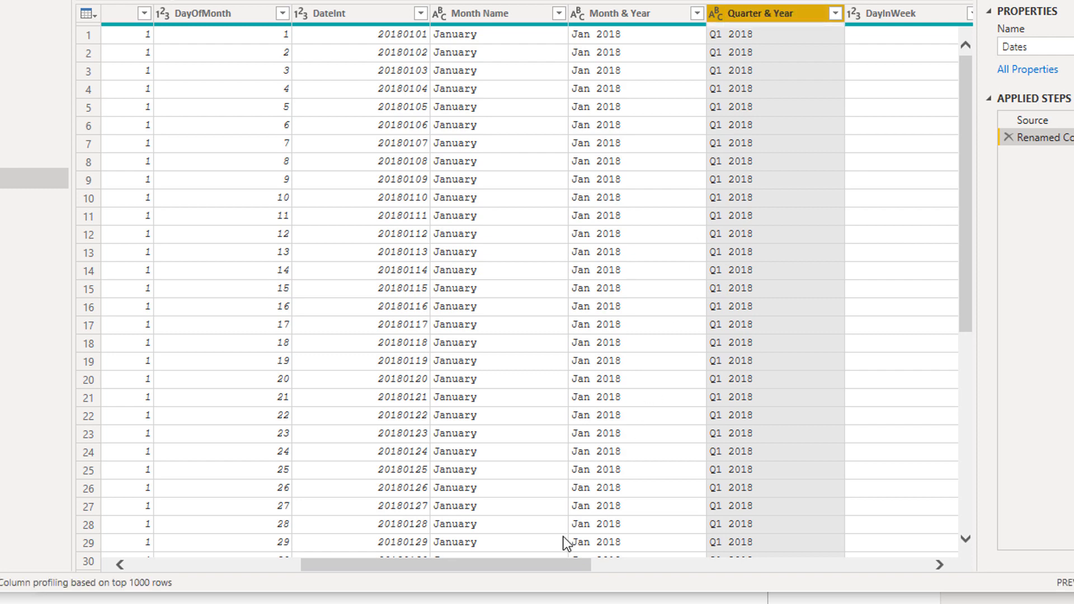
{"action": "scroll", "scroll_direction": "right", "scroll_amount": 3}
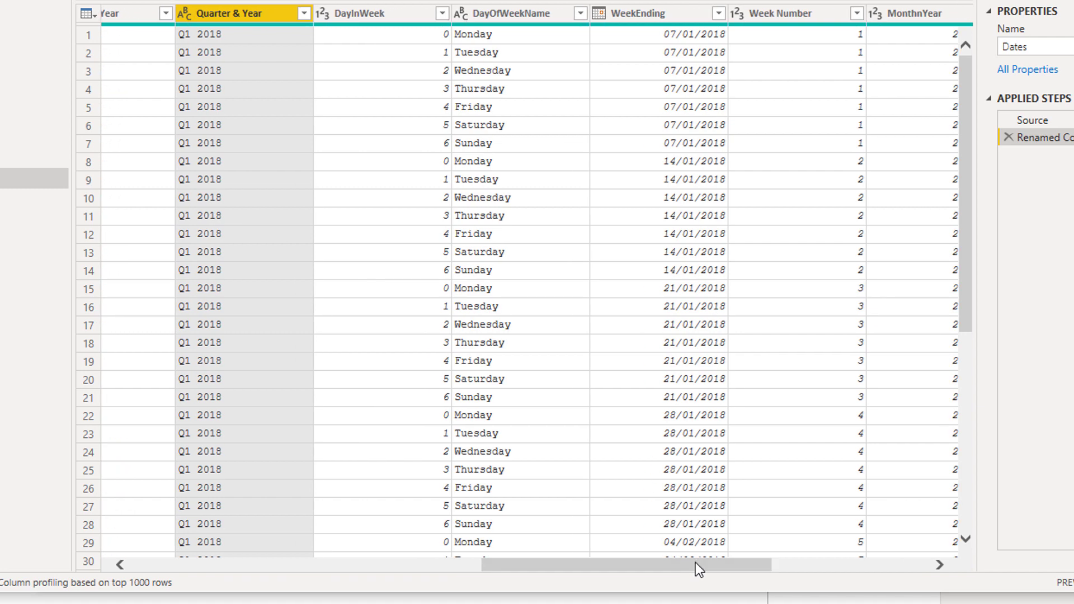
{"action": "mouse_move", "coordinate": [699, 439]}
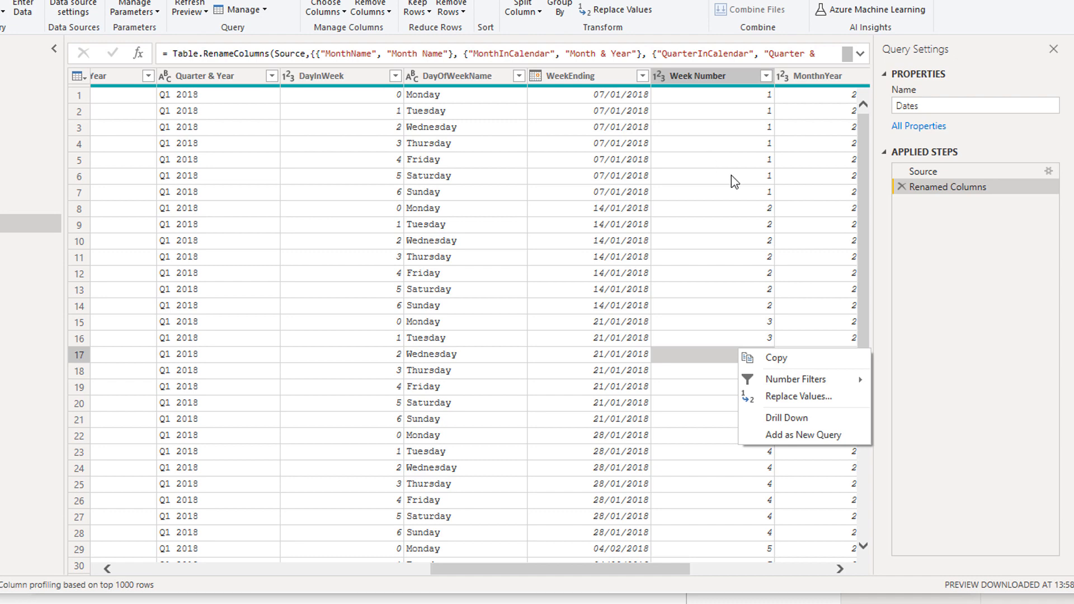
{"action": "mouse_move", "coordinate": [549, 124]}
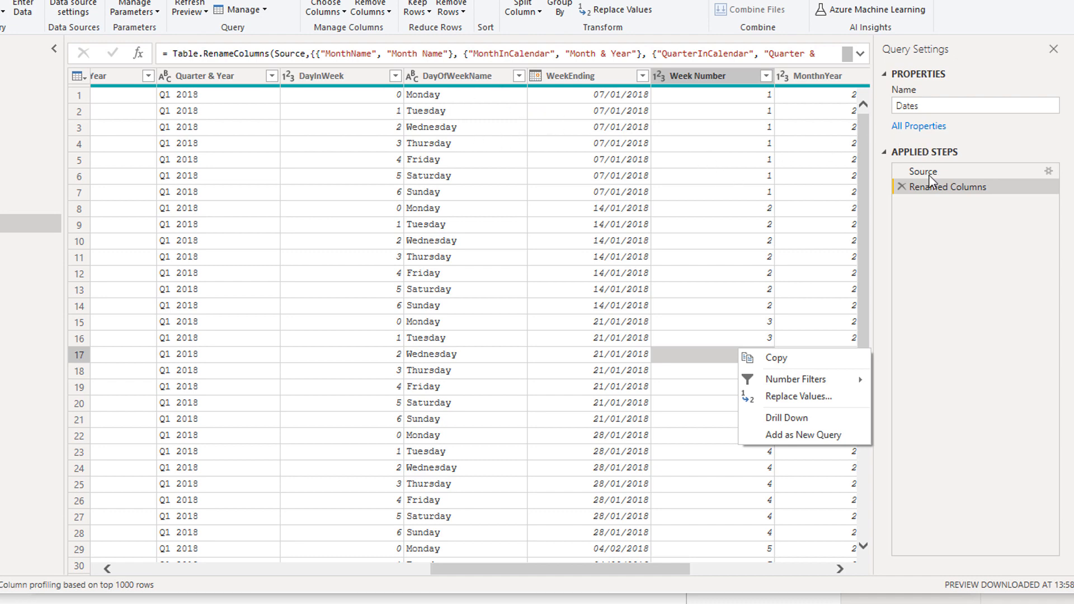
{"action": "mouse_move", "coordinate": [564, 464]}
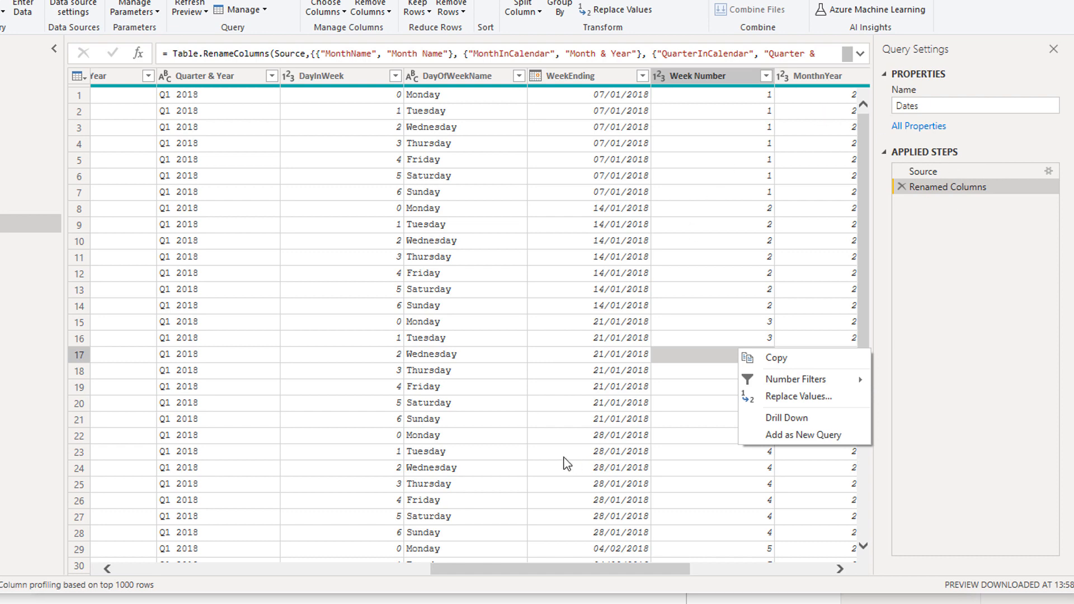
{"action": "mouse_move", "coordinate": [448, 128]}
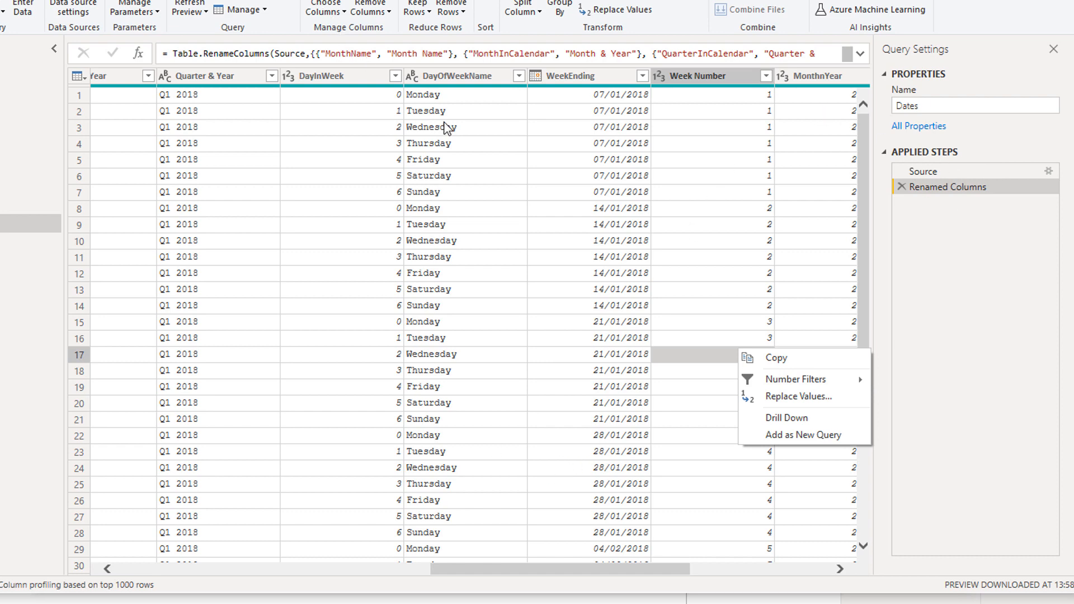
{"action": "mouse_move", "coordinate": [468, 112]}
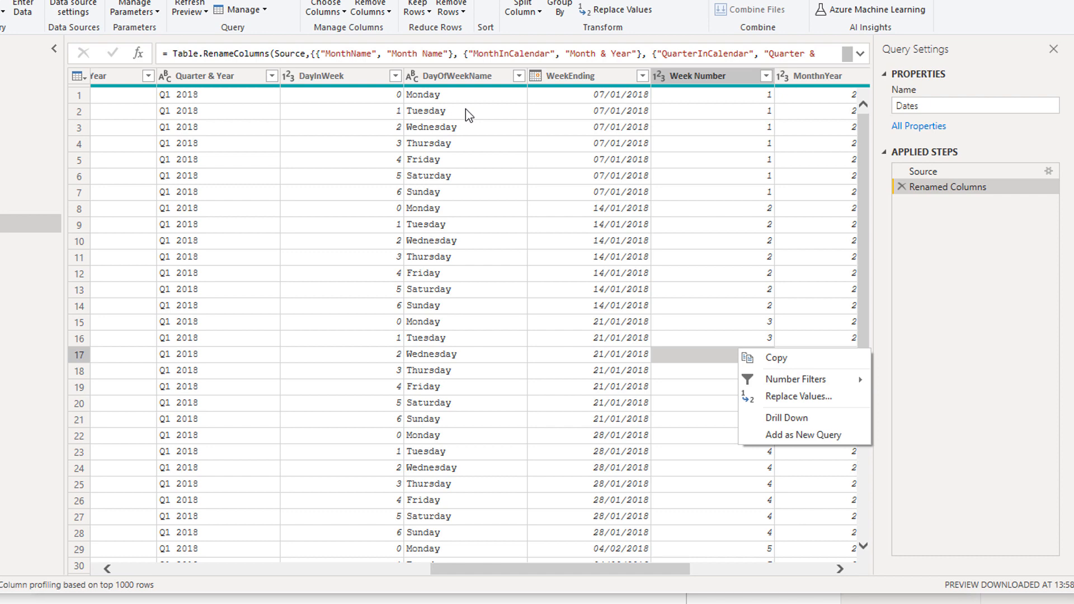
{"action": "mouse_move", "coordinate": [936, 193]}
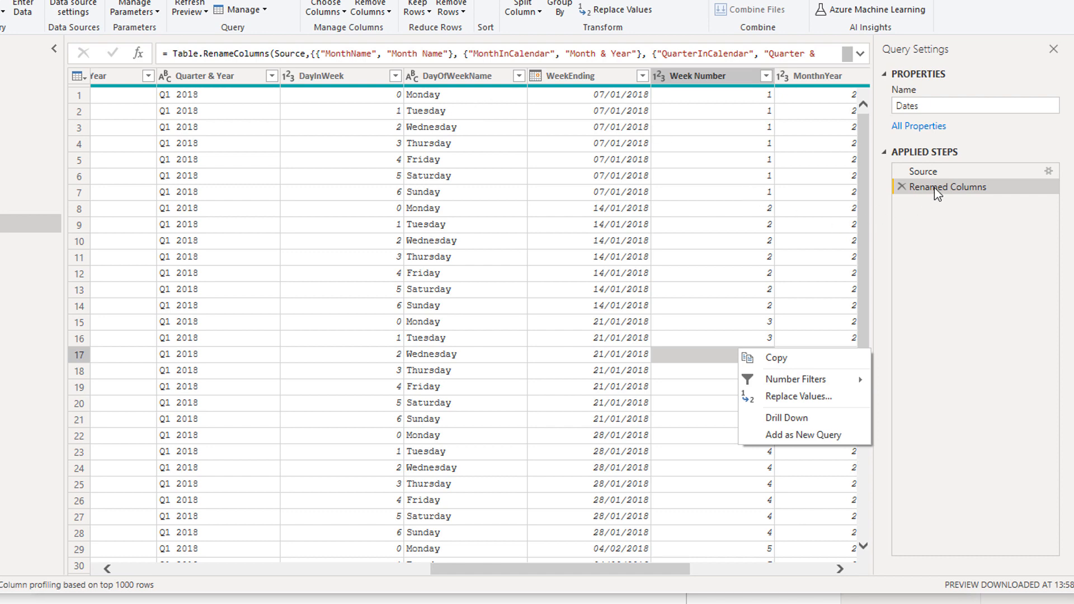
{"action": "mouse_move", "coordinate": [904, 198]}
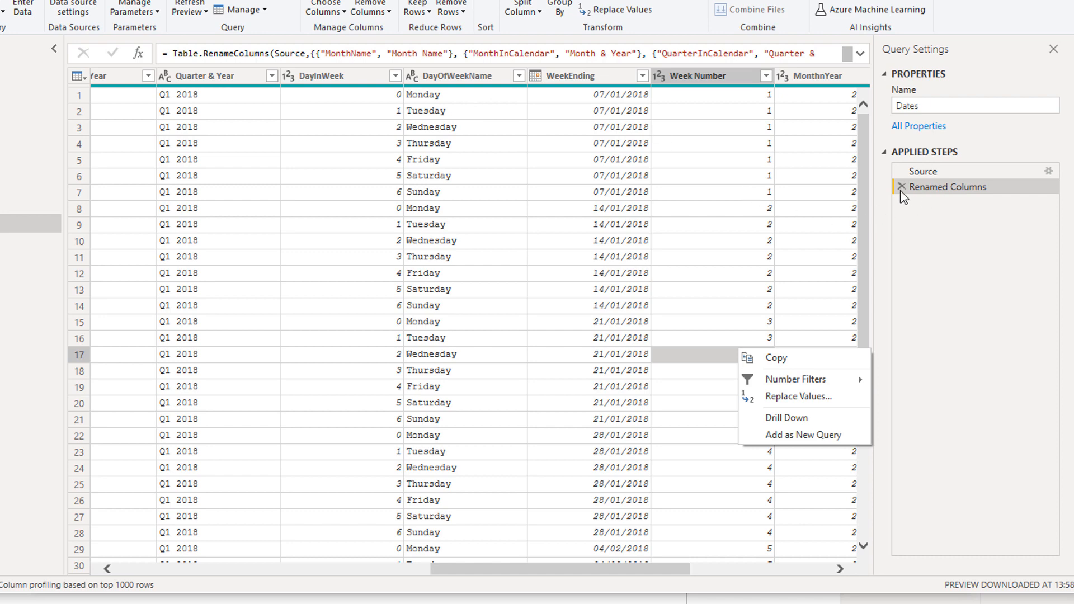
{"action": "mouse_move", "coordinate": [959, 204]}
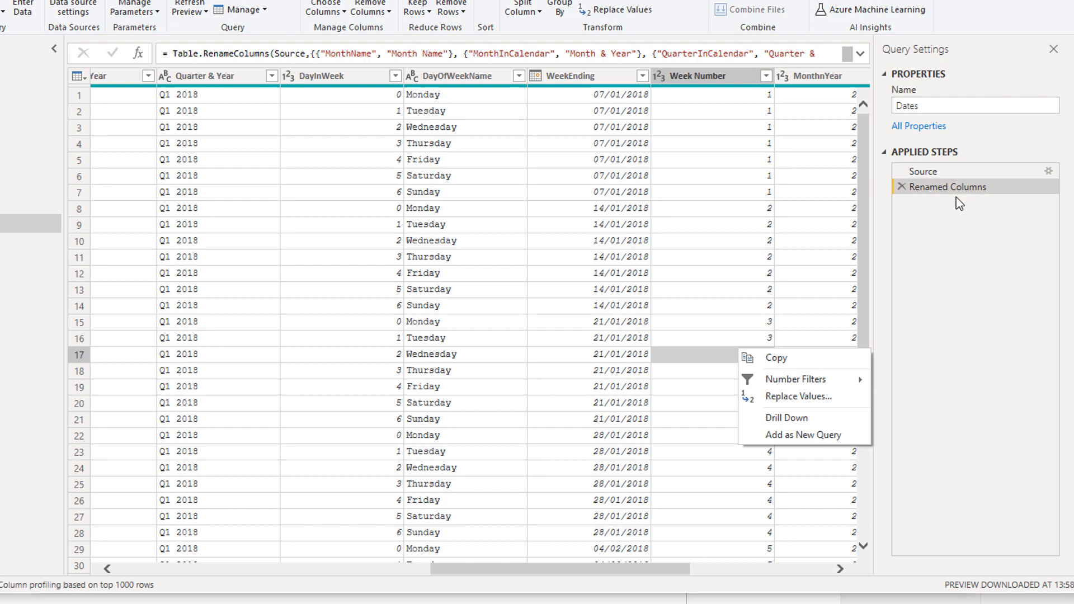
{"action": "mouse_move", "coordinate": [218, 82]}
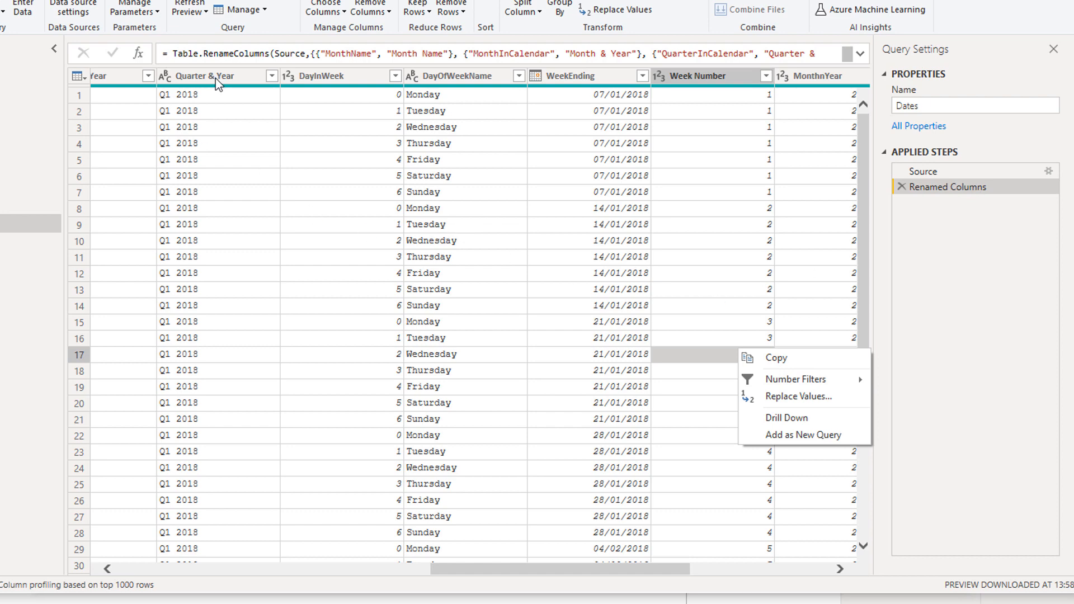
{"action": "mouse_move", "coordinate": [342, 96]}
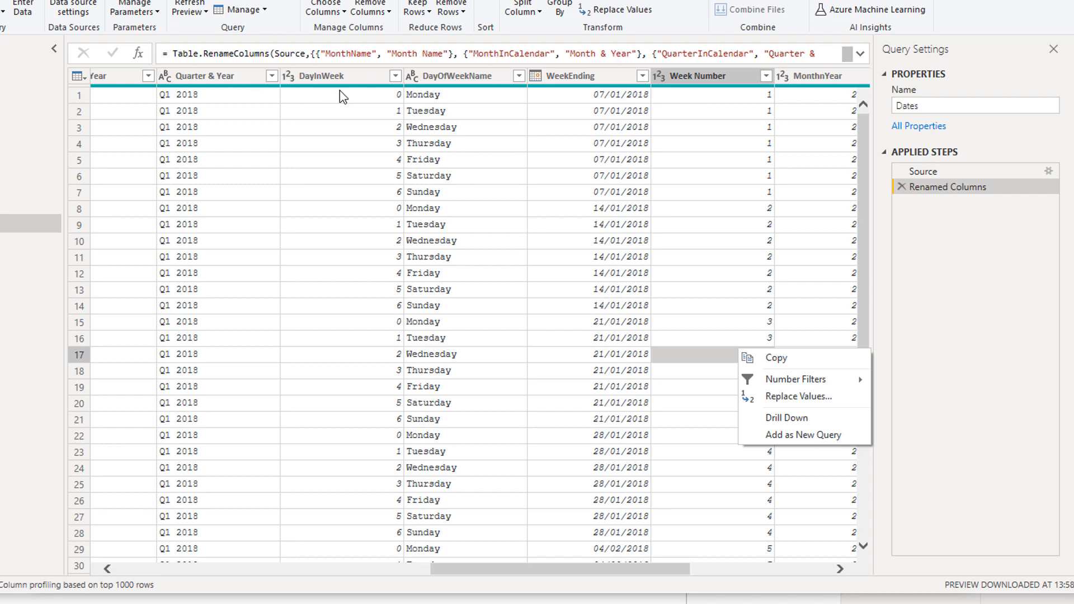
{"action": "mouse_move", "coordinate": [463, 102]}
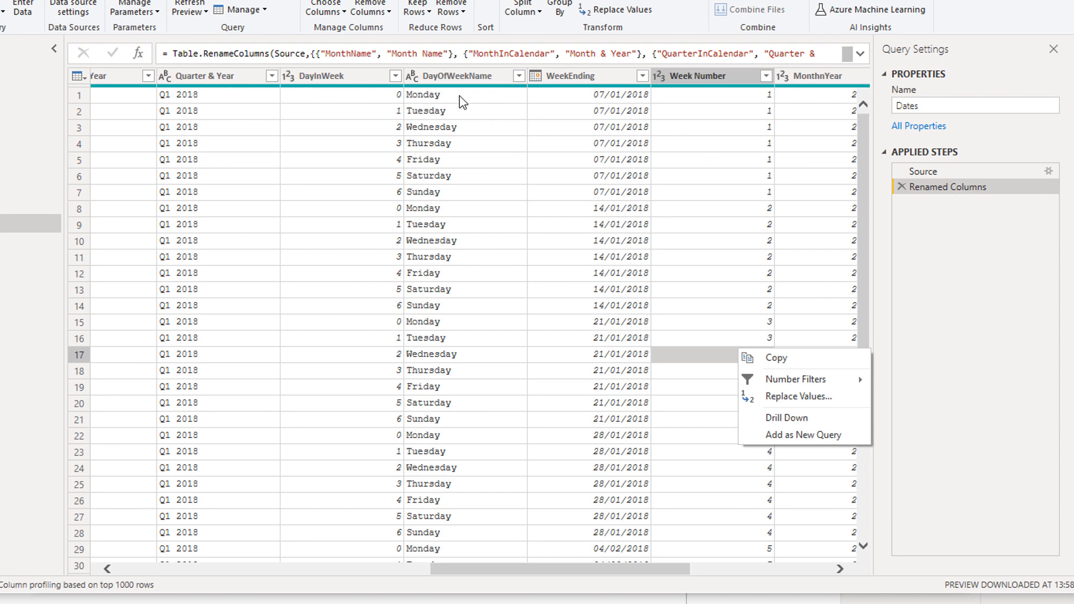
{"action": "mouse_move", "coordinate": [371, 127]}
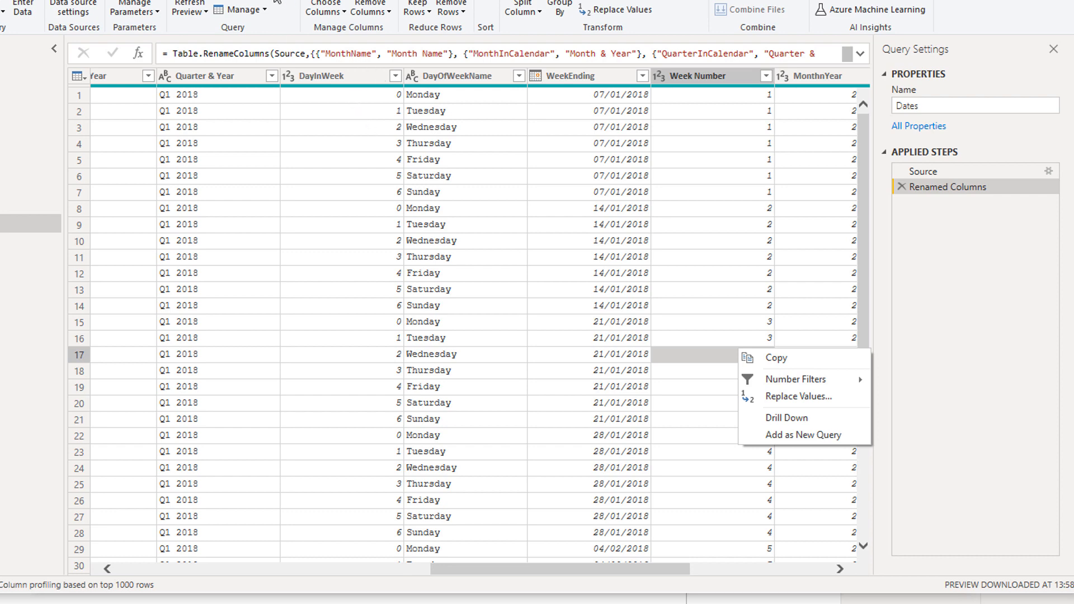
- Remove the DateInt column from the Dates table via its column menu
{"action": "left_click", "coordinate": [480, 49]}
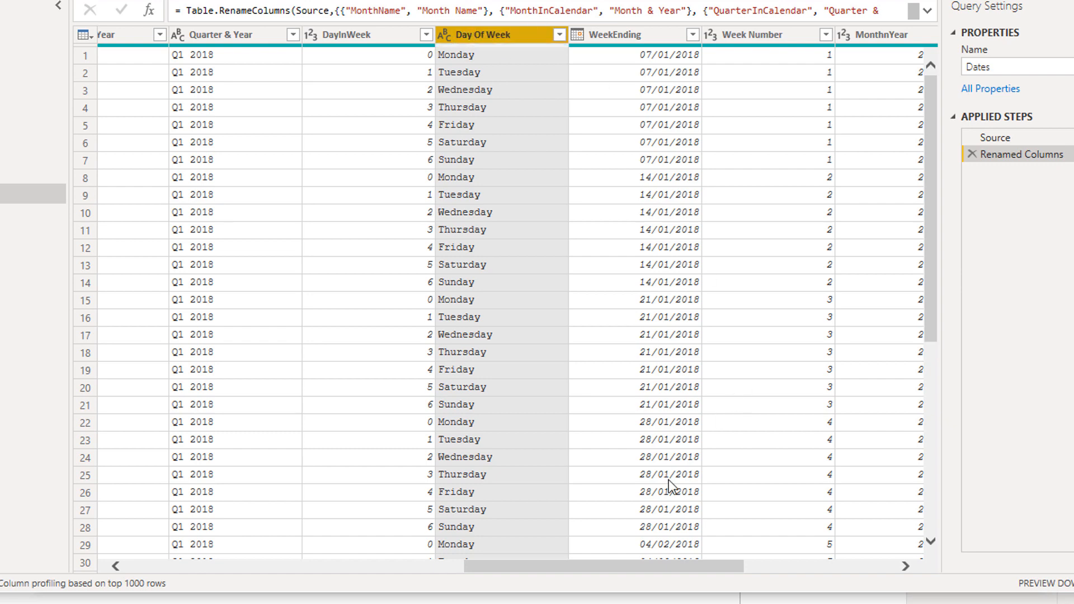
{"action": "scroll", "scroll_direction": "right", "scroll_amount": 3}
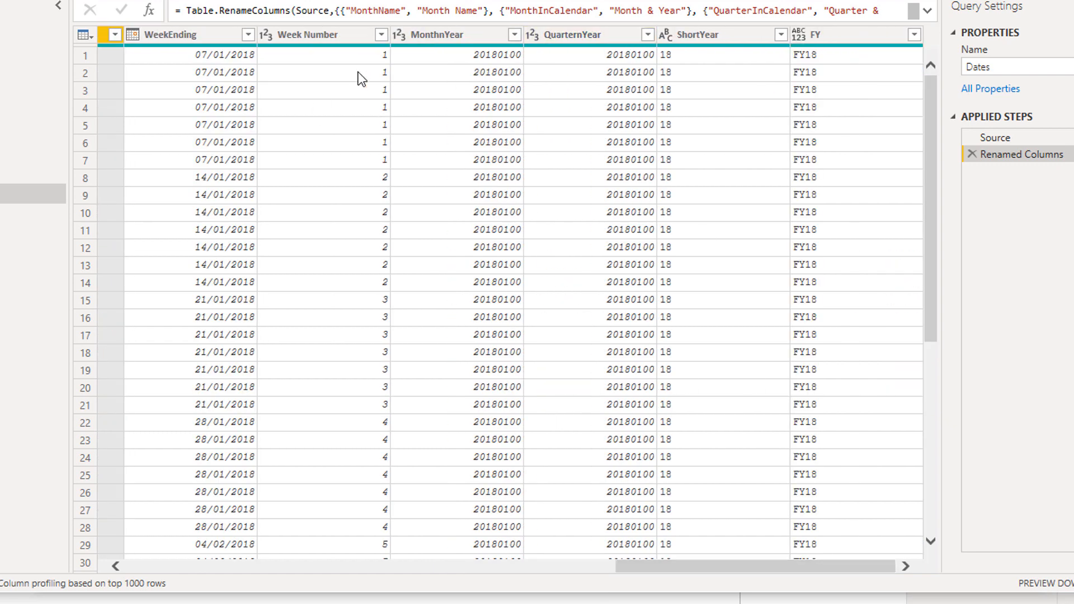
{"action": "scroll", "scroll_direction": "right", "scroll_amount": 3}
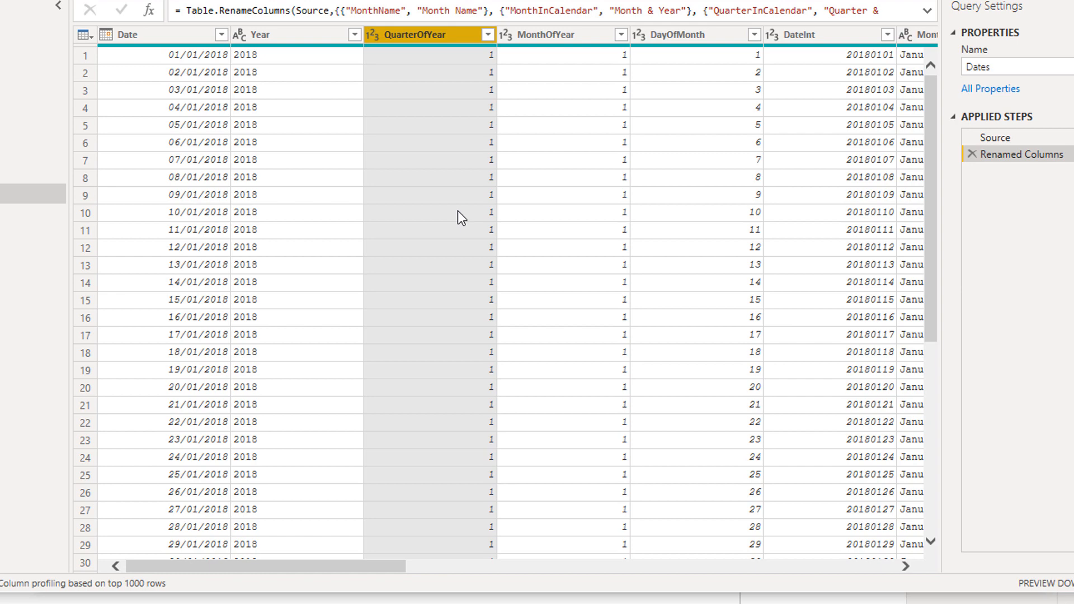
{"action": "scroll", "scroll_direction": "right", "scroll_amount": 3}
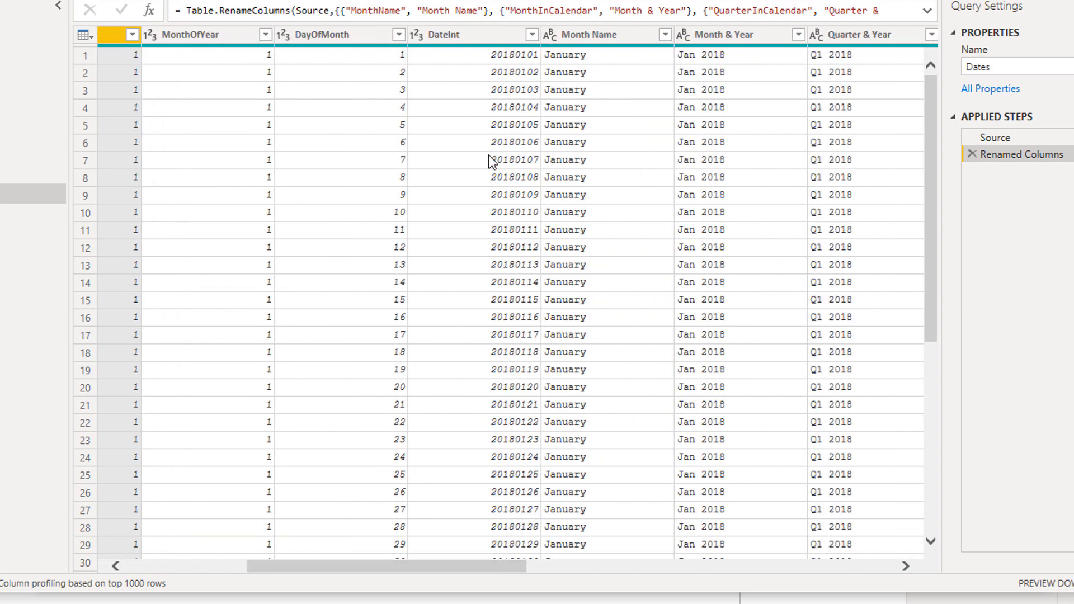
{"action": "right_click", "coordinate": [442, 34]}
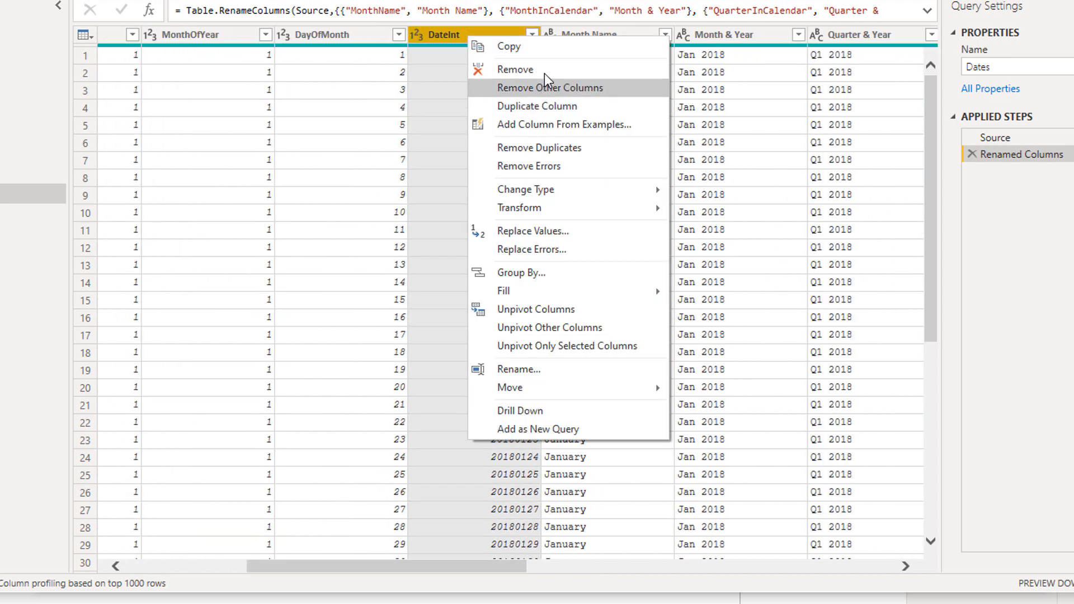
{"action": "left_click", "coordinate": [548, 87]}
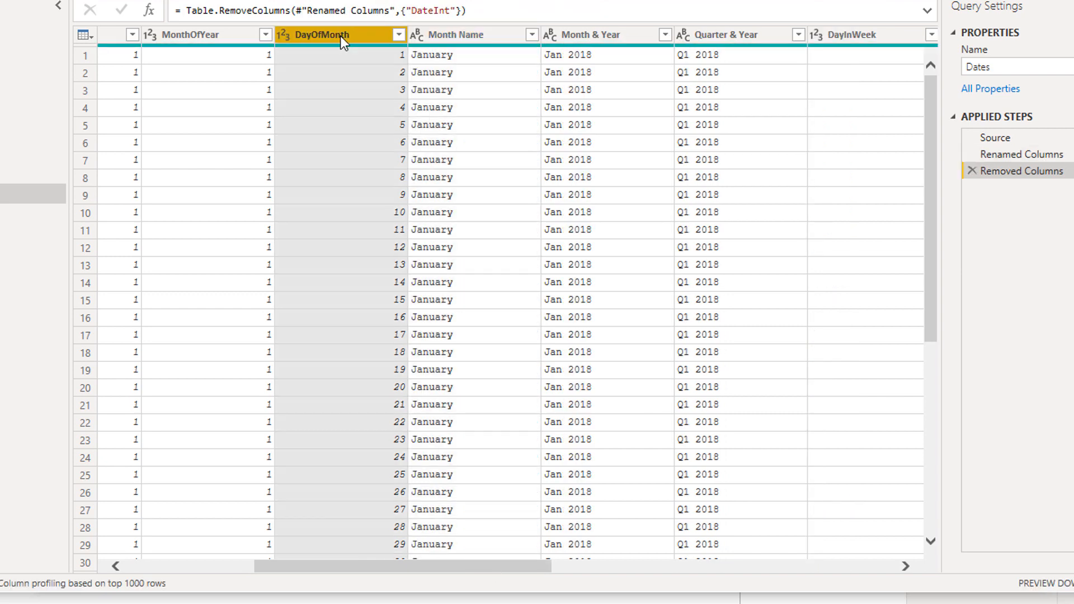
{"action": "mouse_move", "coordinate": [374, 78]}
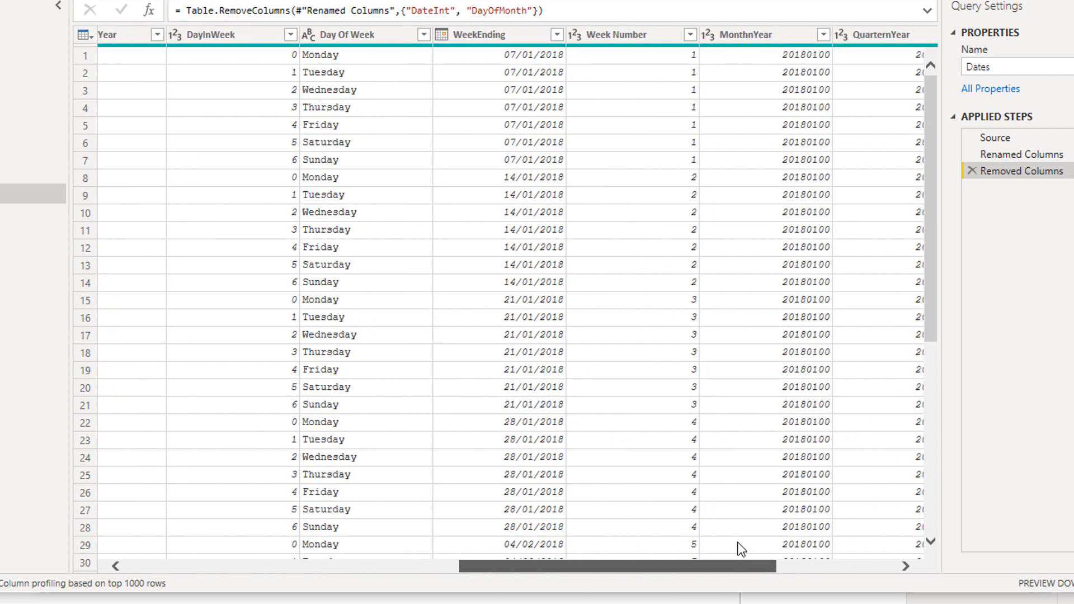
- Remove the DayOfMonth column from the Dates table the same way
{"action": "left_click", "coordinate": [226, 34]}
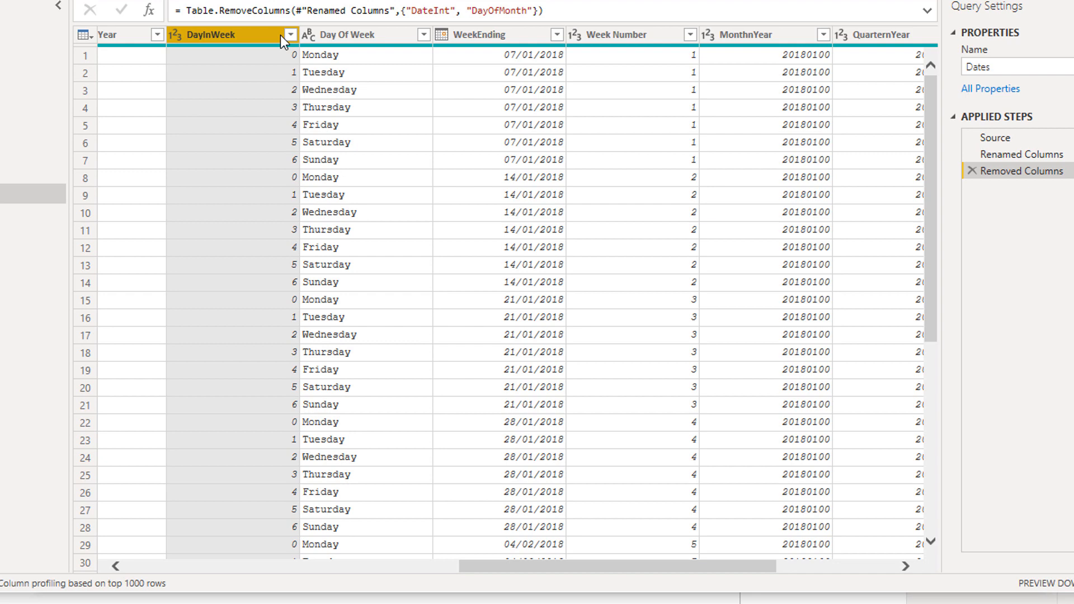
{"action": "mouse_move", "coordinate": [546, 575]}
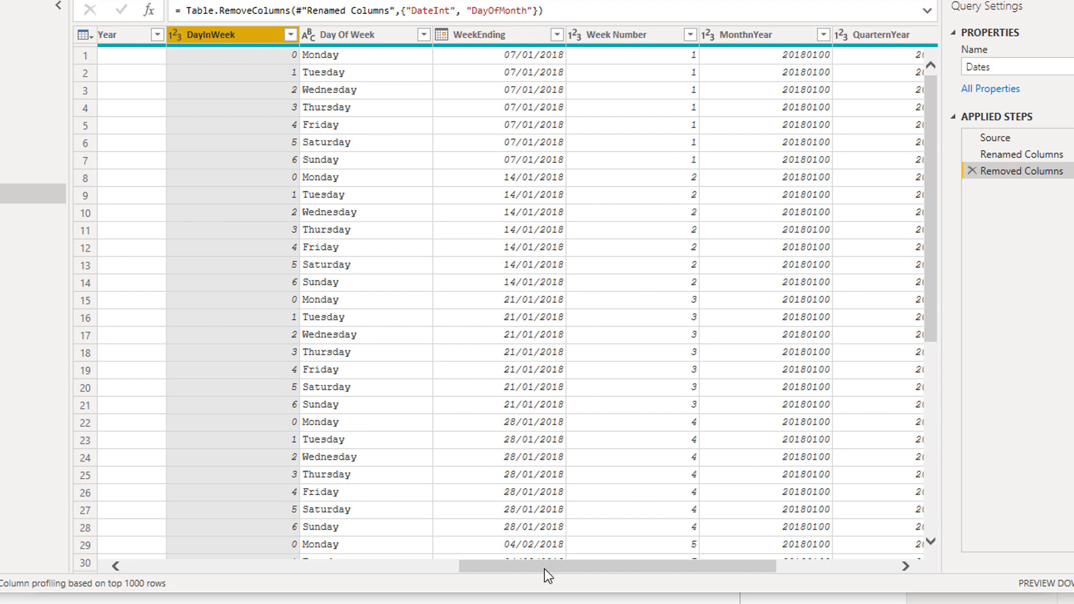
{"action": "mouse_move", "coordinate": [346, 35]}
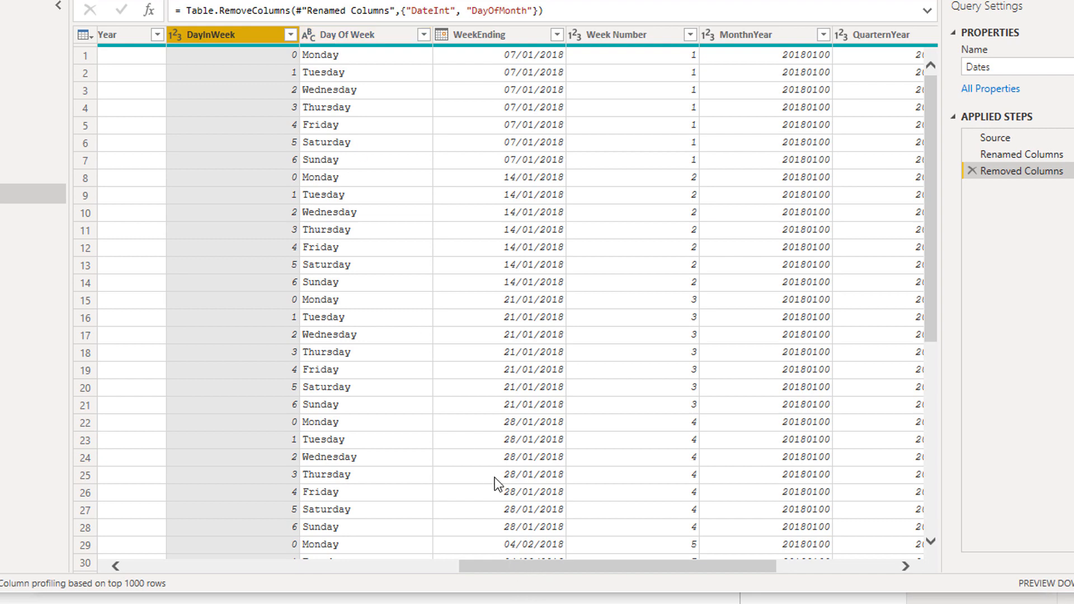
{"action": "left_click", "coordinate": [345, 35]}
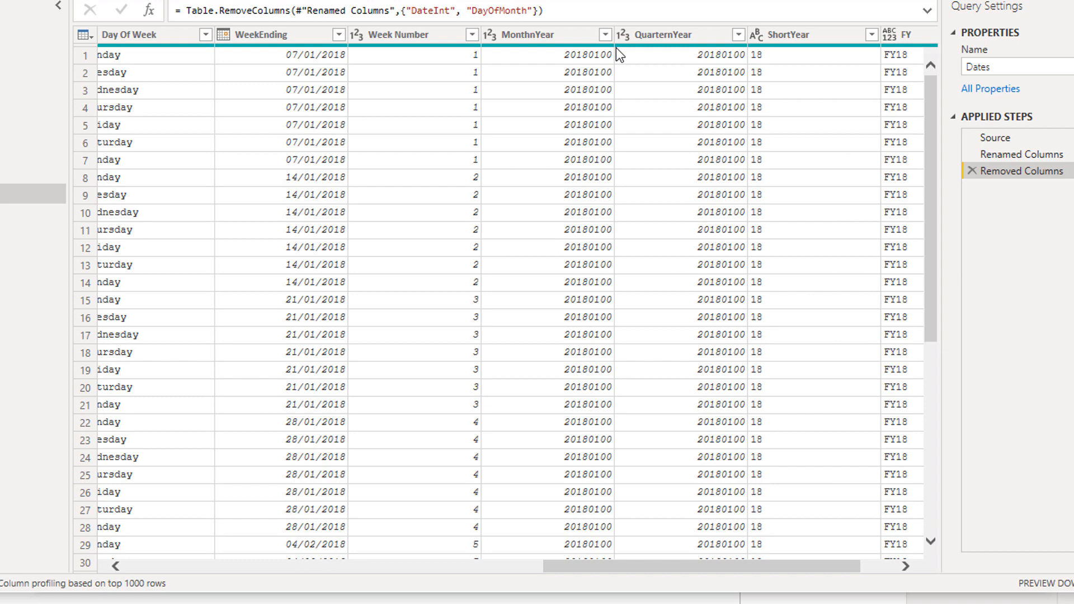
- Rename MonthnYear to MonthYear Sort and QuarternYear to QuarterYear Sort
{"action": "left_click", "coordinate": [535, 34]}
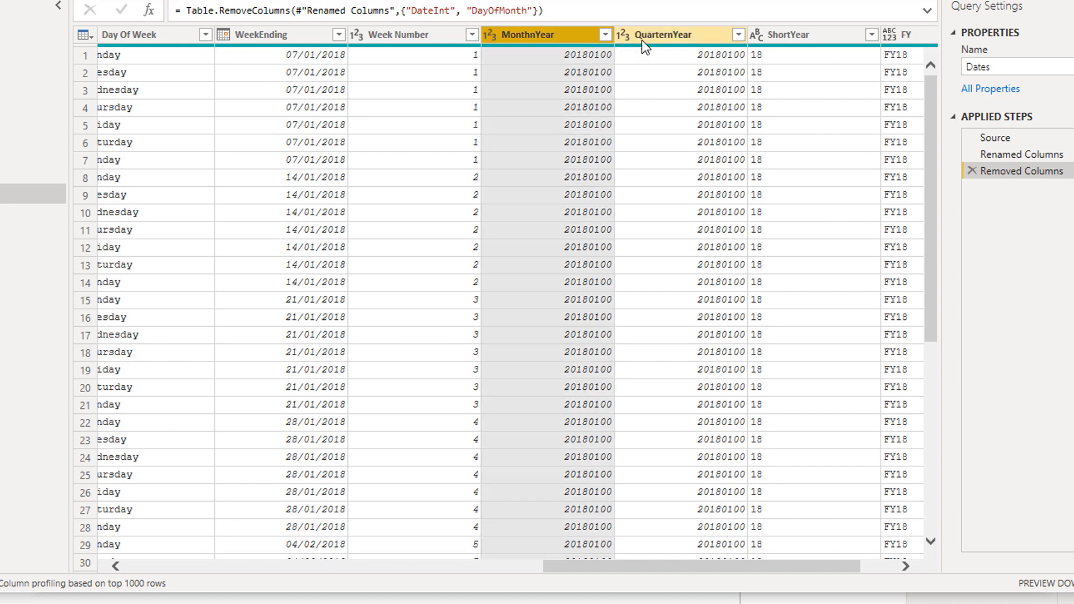
{"action": "mouse_move", "coordinate": [639, 49]}
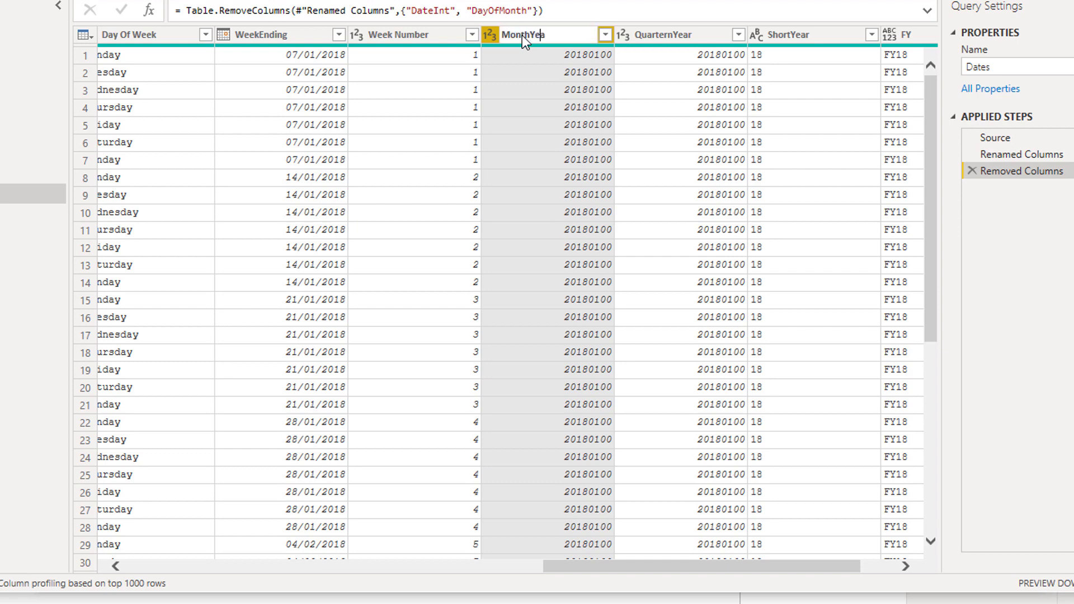
{"action": "double_click", "coordinate": [523, 35]}
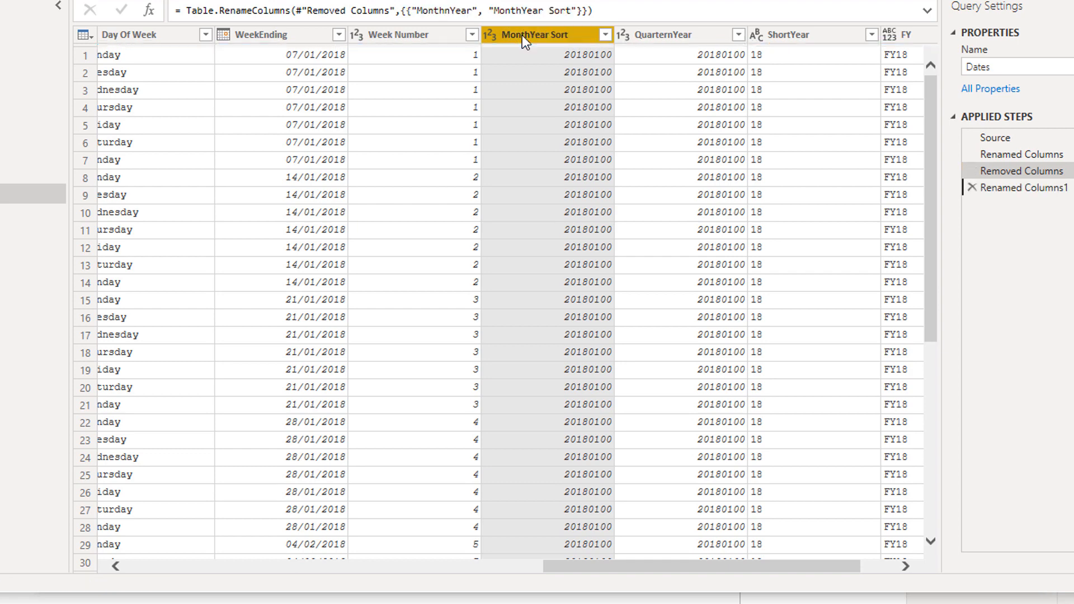
{"action": "double_click", "coordinate": [675, 35]}
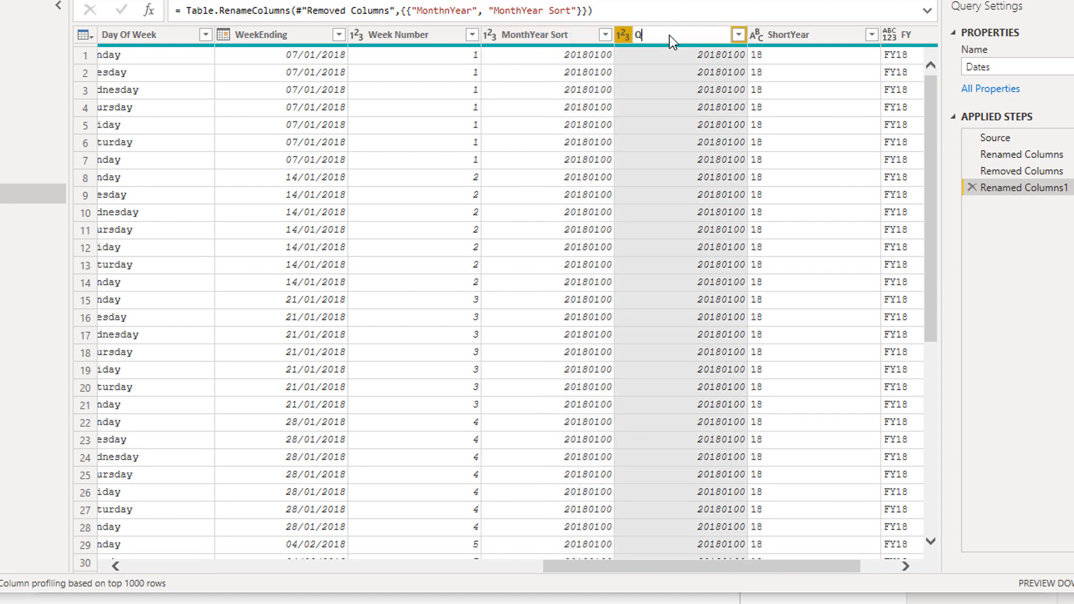
{"action": "type", "text": "uarterYear"}
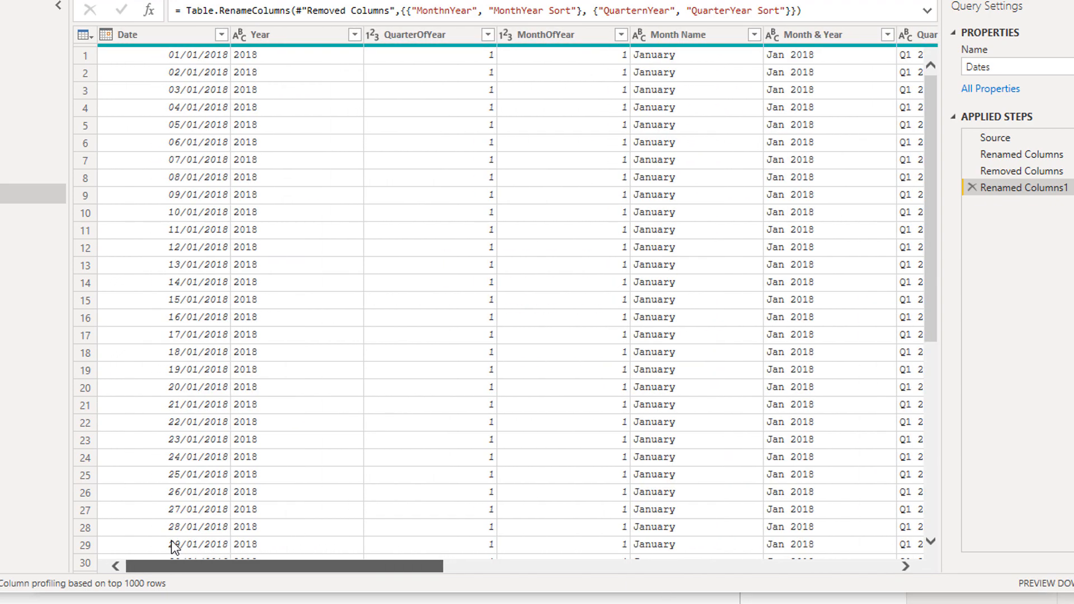
{"action": "scroll", "scroll_direction": "right", "scroll_amount": 3}
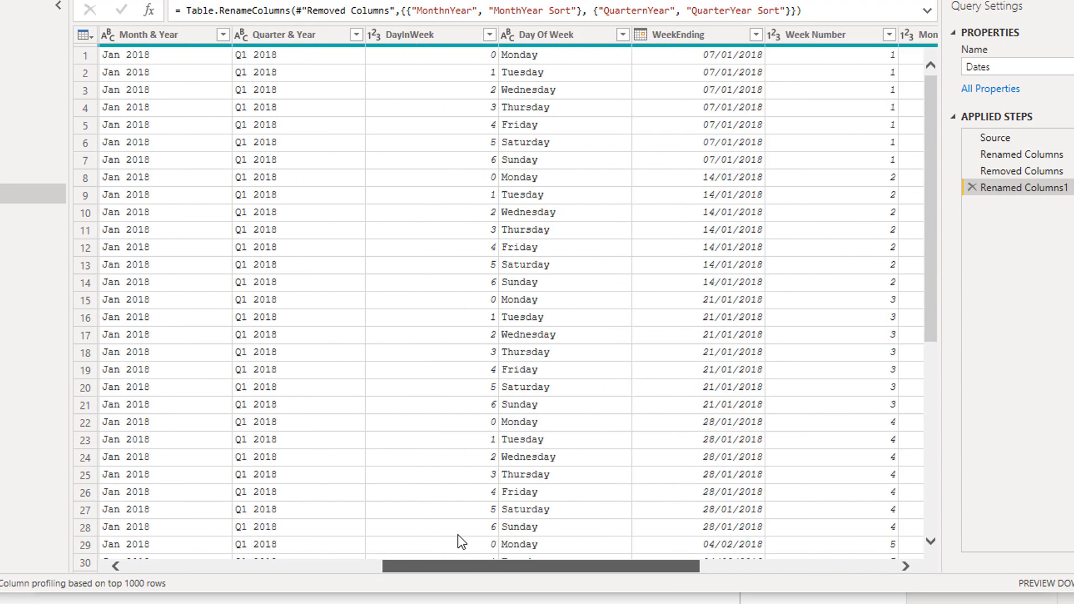
{"action": "scroll", "scroll_direction": "right", "scroll_amount": 3}
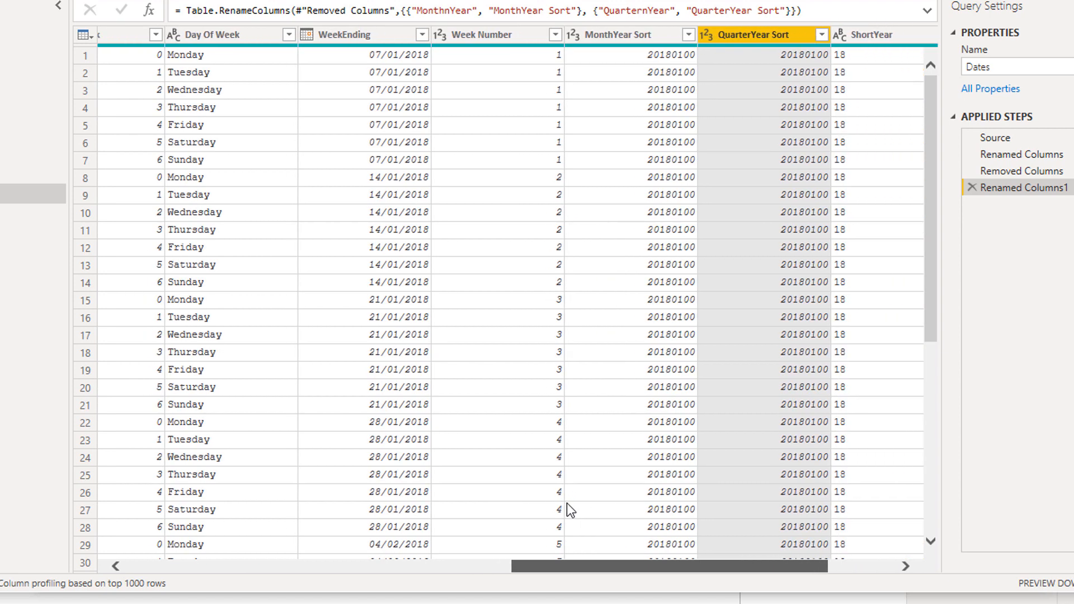
{"action": "scroll", "scroll_direction": "left", "scroll_amount": 3}
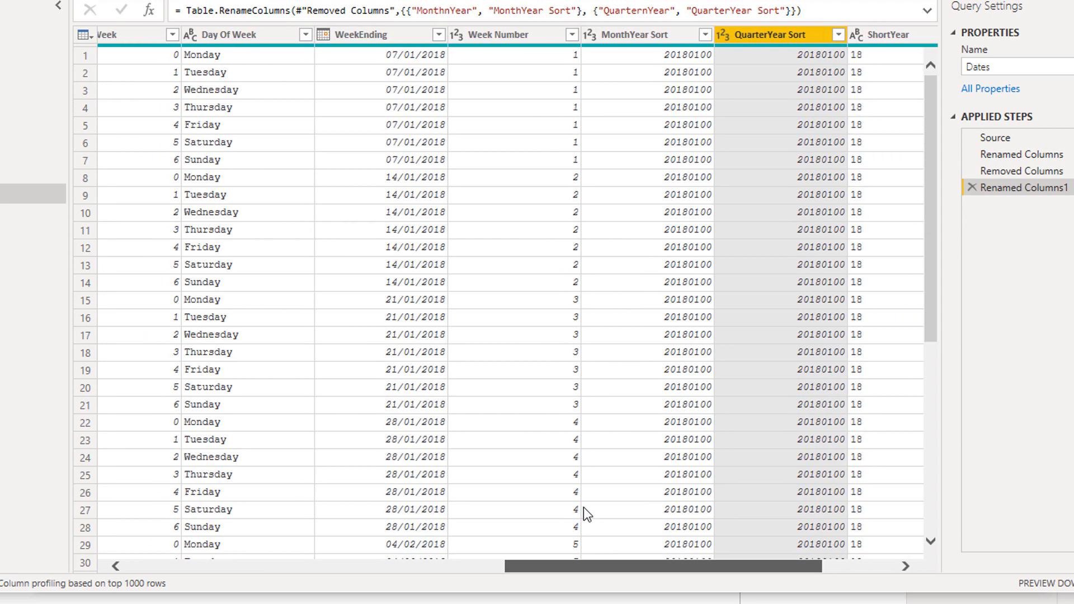
{"action": "scroll", "scroll_direction": "right", "scroll_amount": 3}
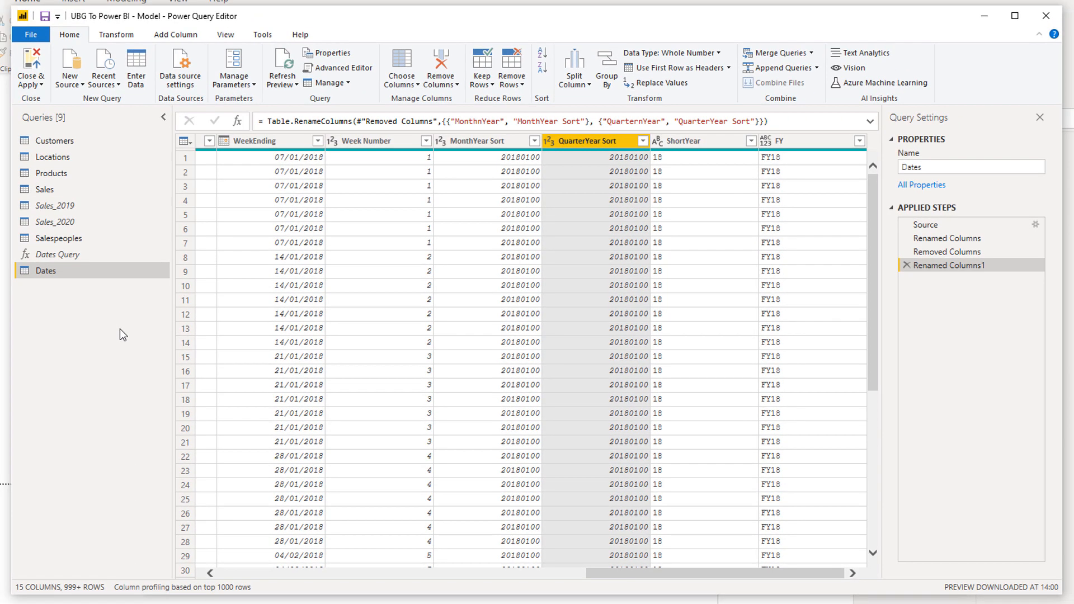
{"action": "mouse_move", "coordinate": [100, 328]}
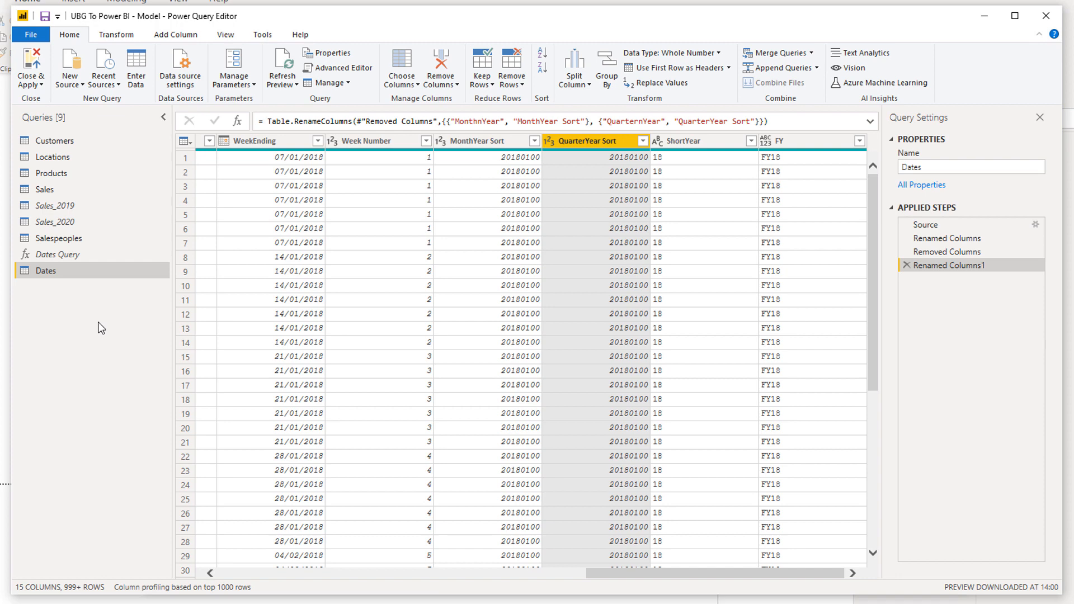
{"action": "mouse_move", "coordinate": [78, 294]}
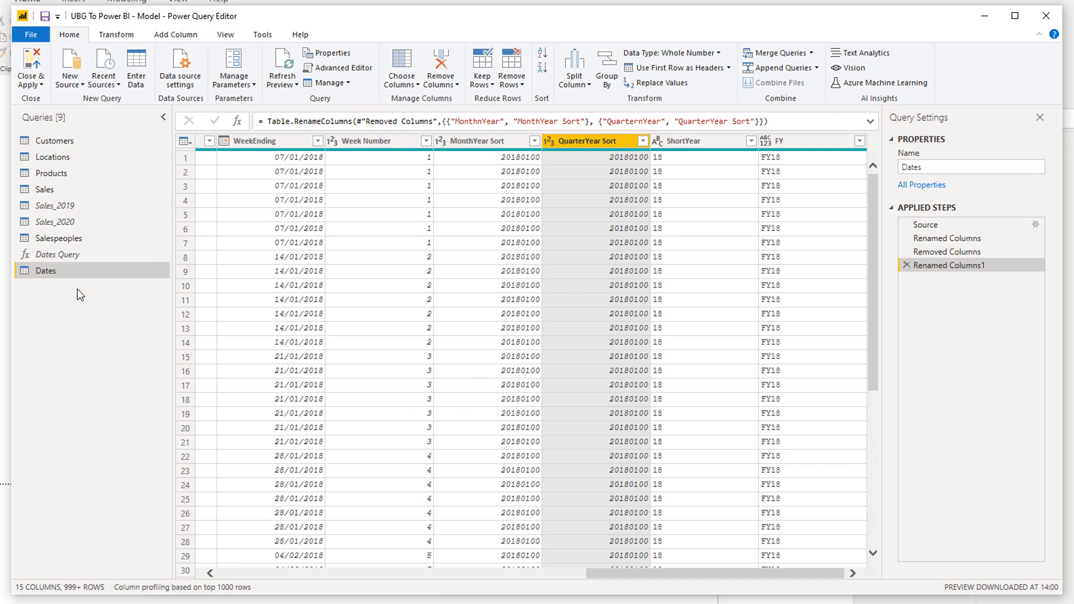
{"action": "mouse_move", "coordinate": [37, 295]}
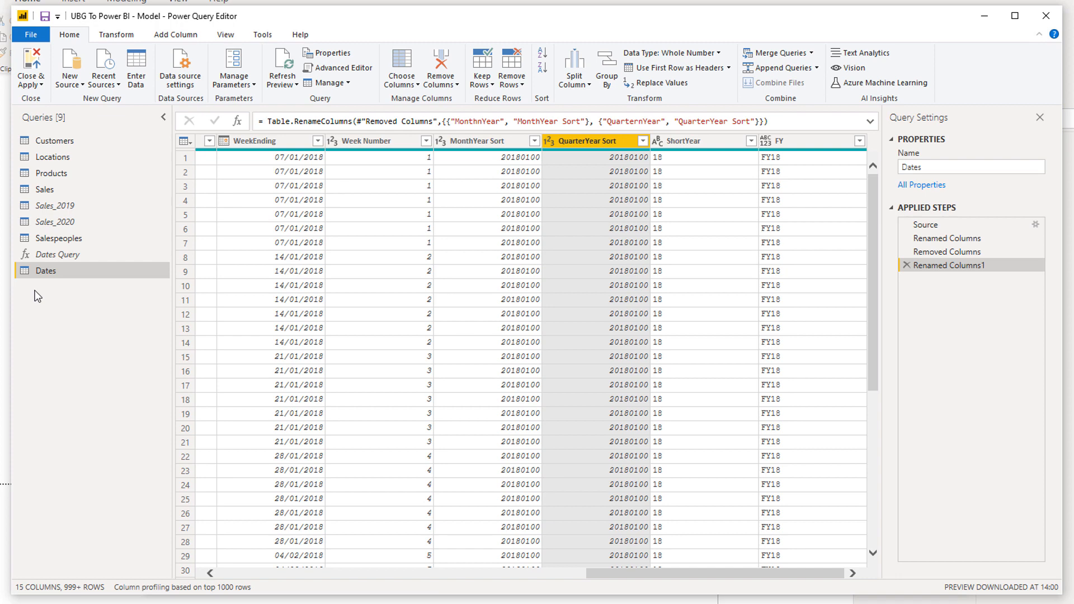
{"action": "mouse_move", "coordinate": [351, 81]}
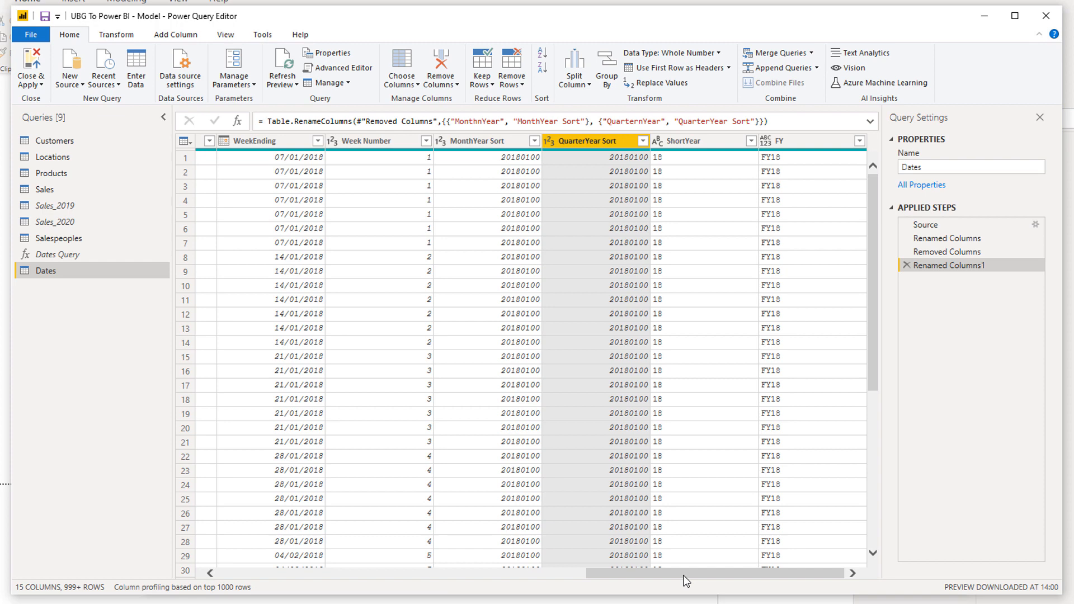
{"action": "mouse_move", "coordinate": [691, 578]}
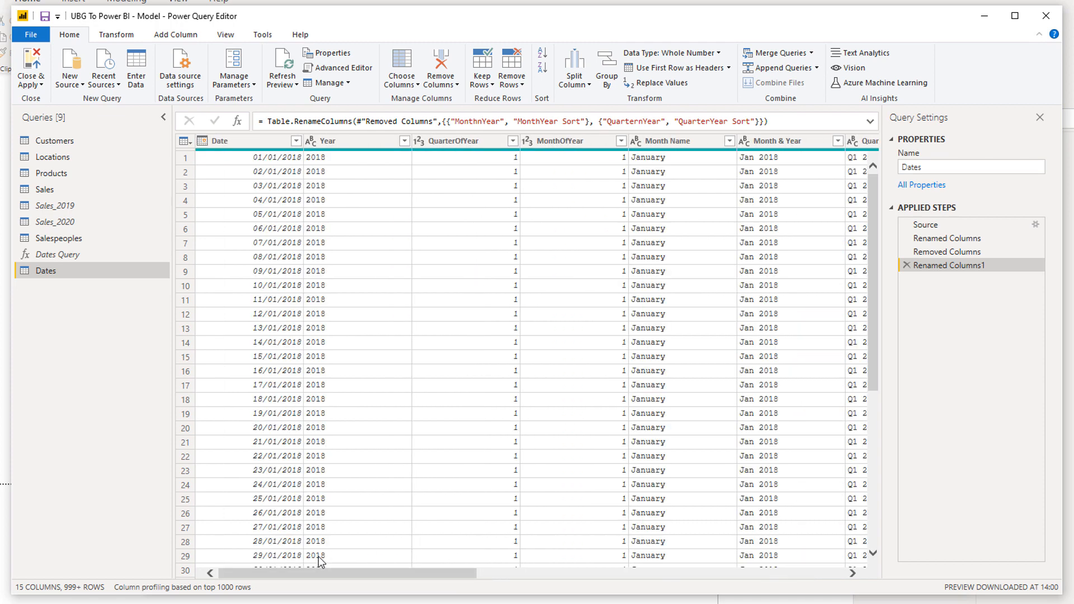
{"action": "mouse_move", "coordinate": [334, 511]}
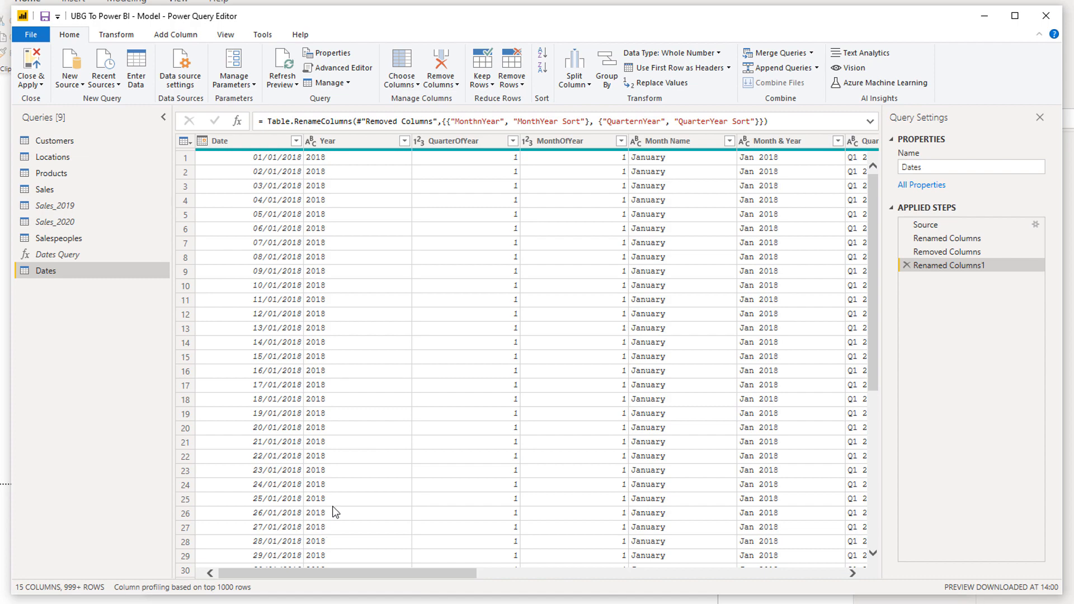
{"action": "left_click", "coordinate": [1015, 16]}
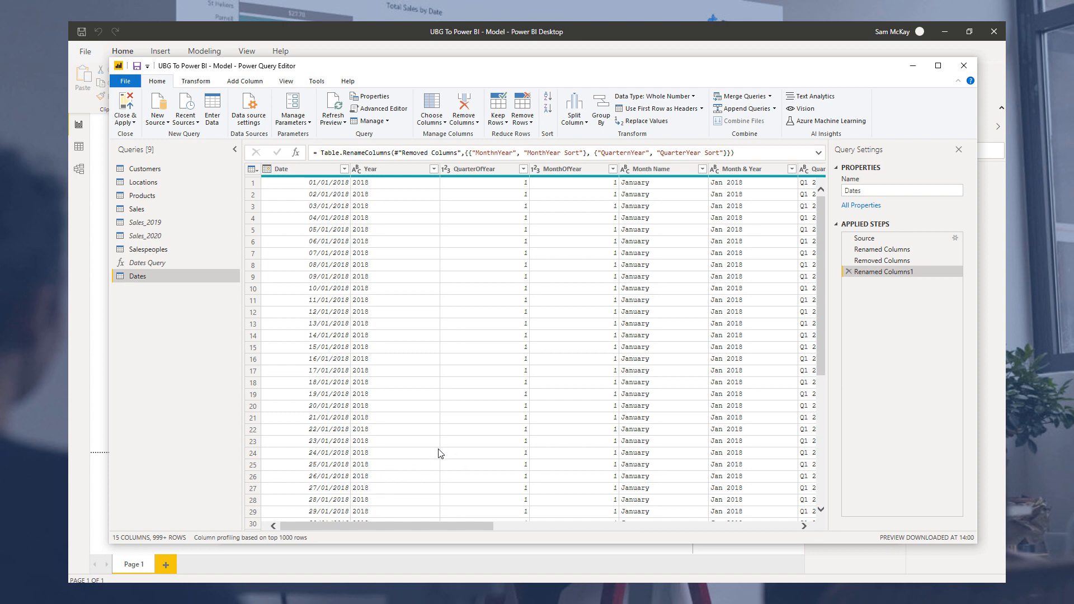
{"action": "mouse_move", "coordinate": [465, 426]}
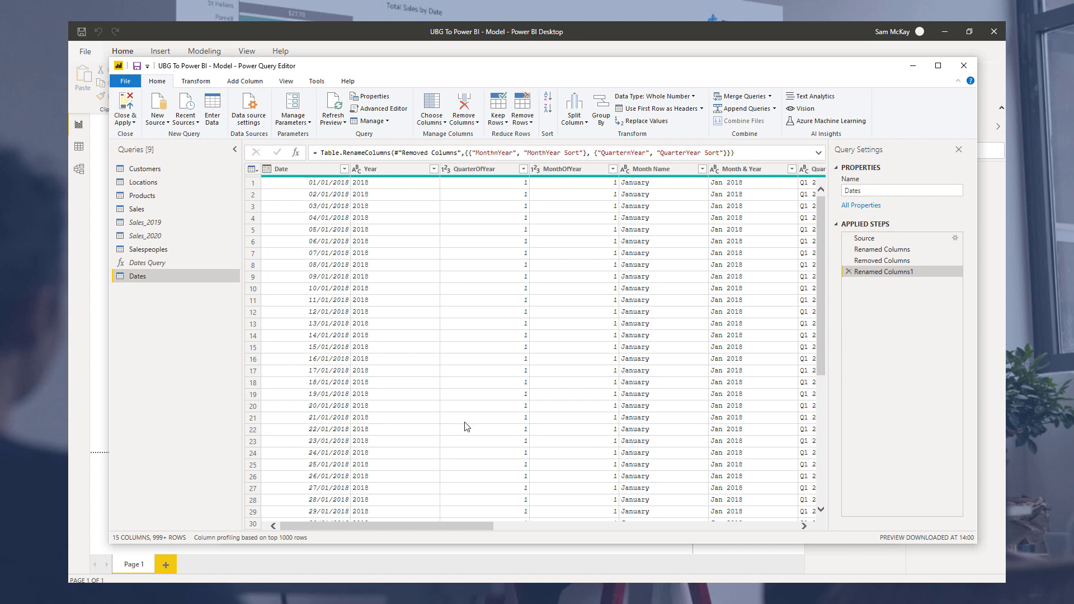
{"action": "mouse_move", "coordinate": [483, 387]}
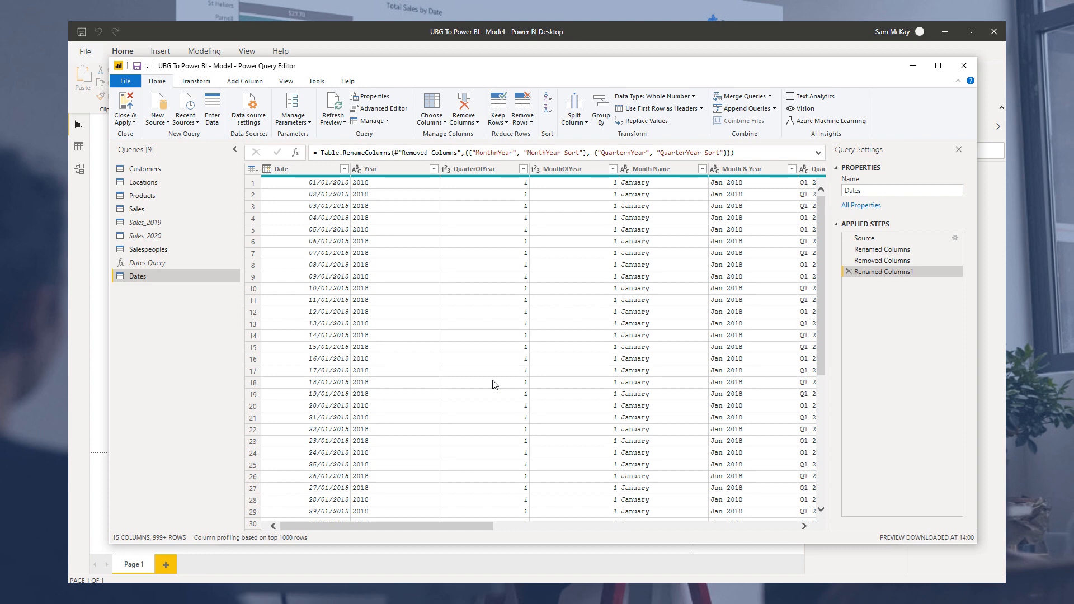
{"action": "mouse_move", "coordinate": [755, 389]}
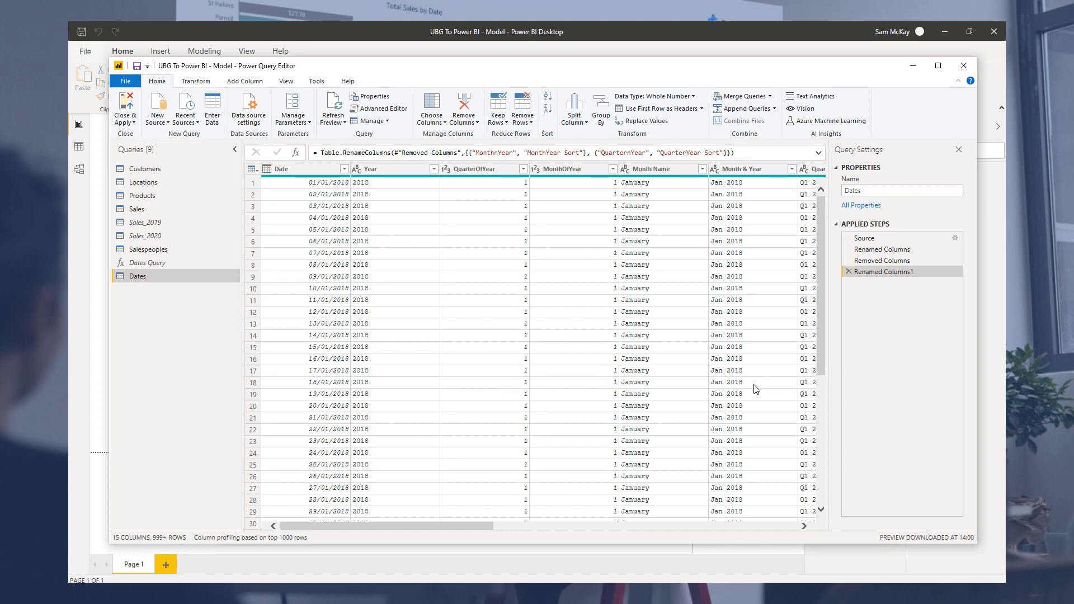